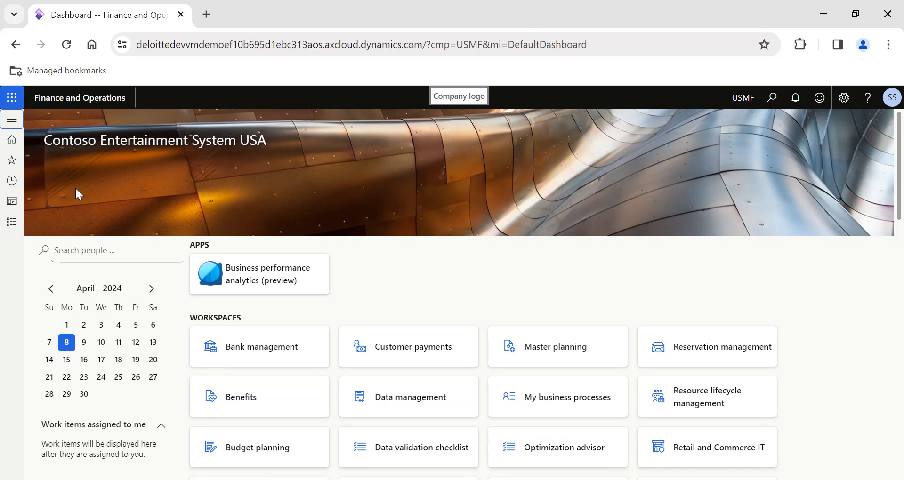
# Step: Show Procurement and sourcing > Vendors > Vendor/item relations with Approved vendor list by item listed
pyautogui.click(11, 120)
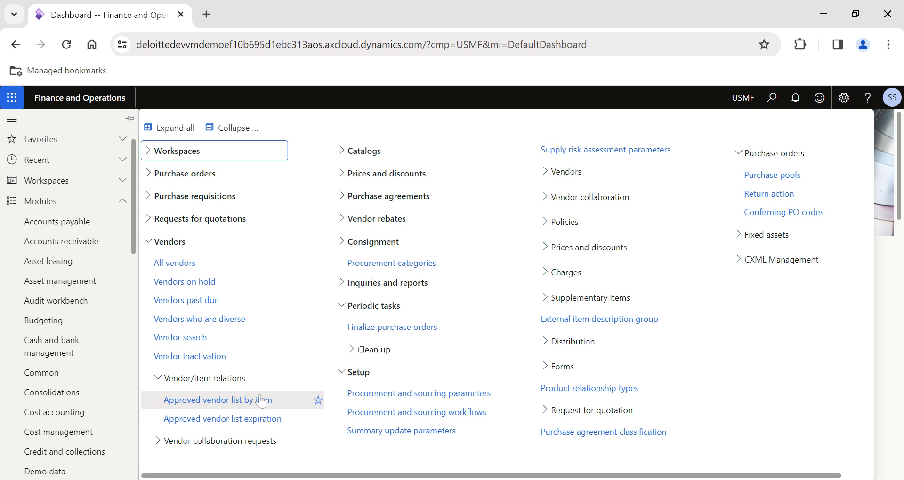
pyautogui.moveTo(217, 410)
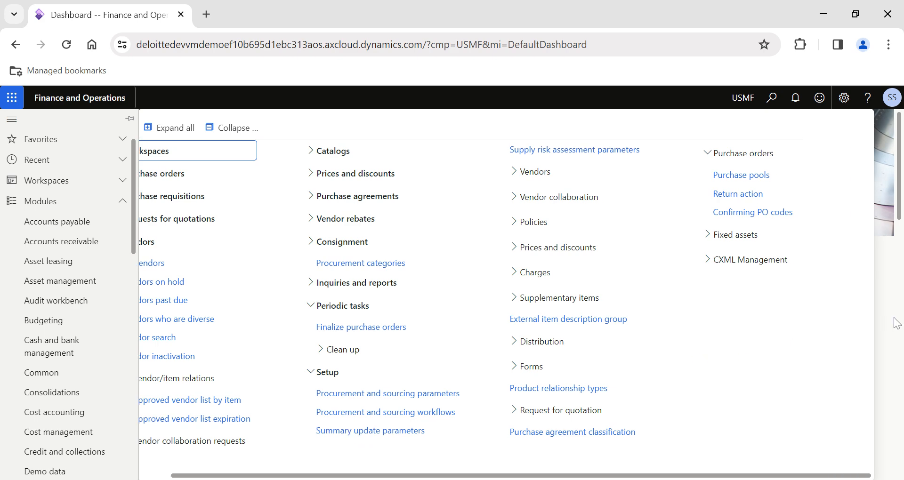
pyautogui.click(80, 97)
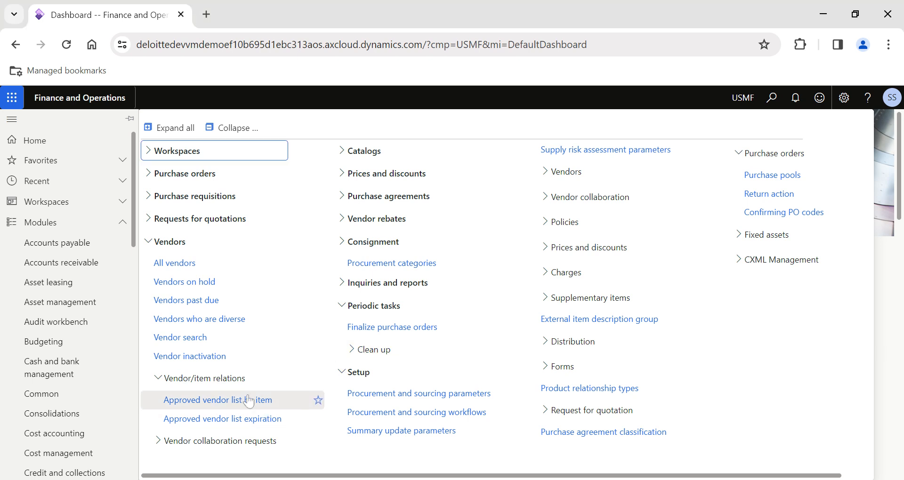
pyautogui.moveTo(245, 407)
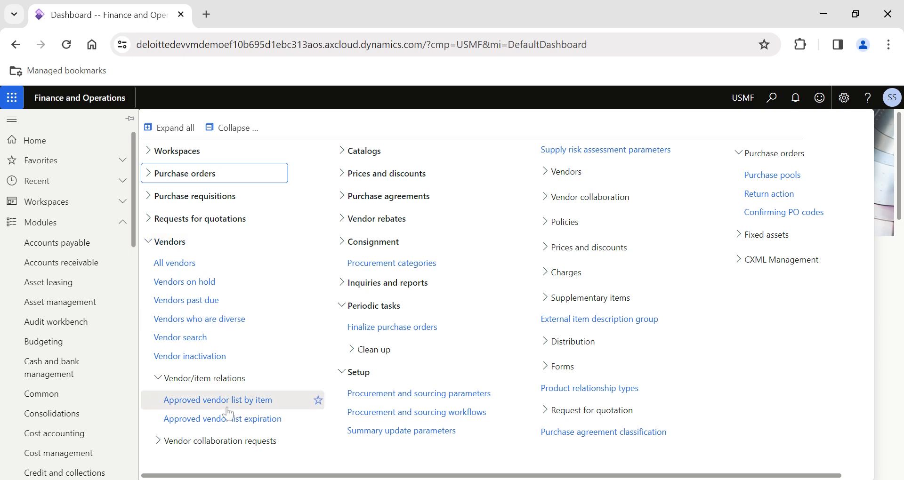
pyautogui.moveTo(206, 413)
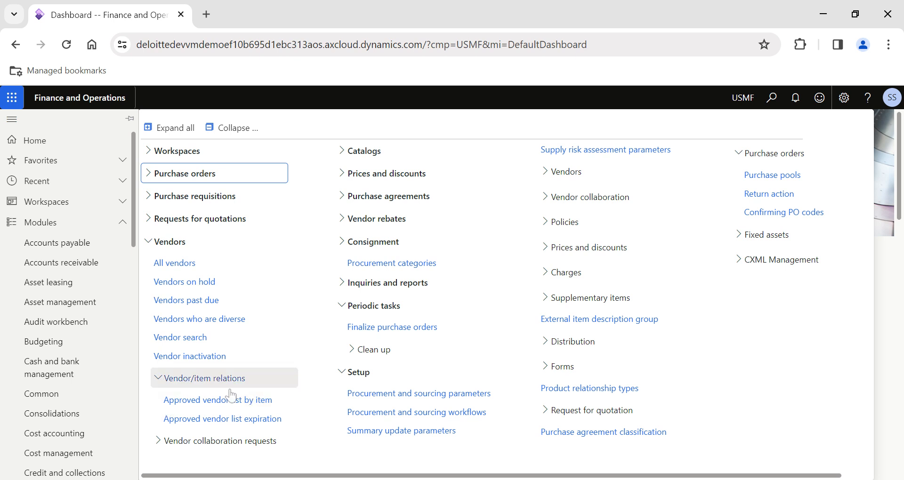
# Step: Open released product 030923-find from Product information management with its Purchase actions showing
pyautogui.click(169, 242)
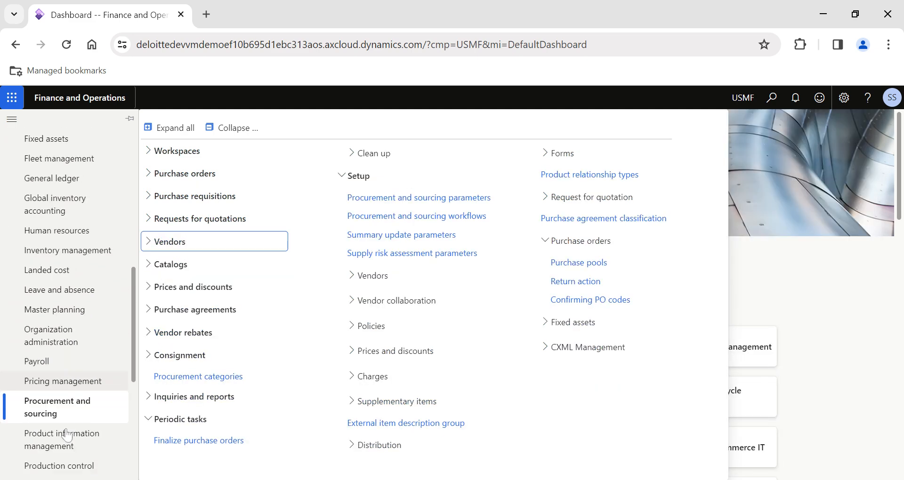
pyautogui.scroll(-3)
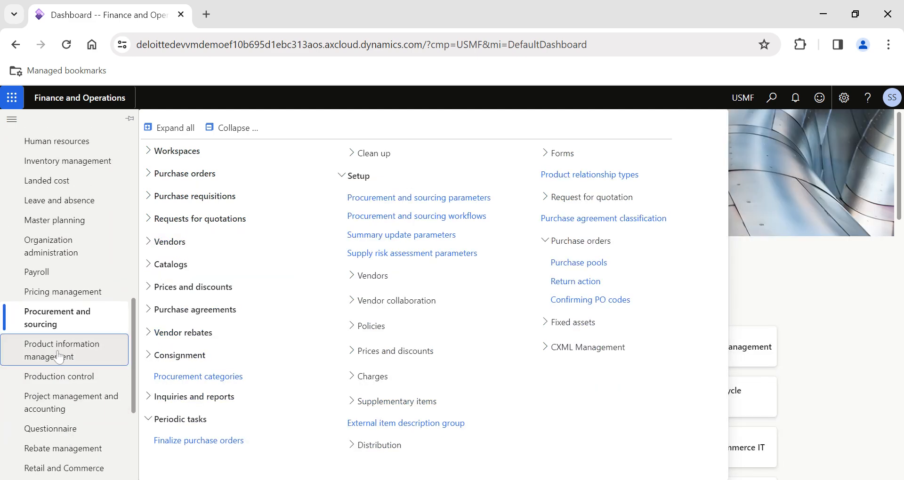
pyautogui.click(62, 337)
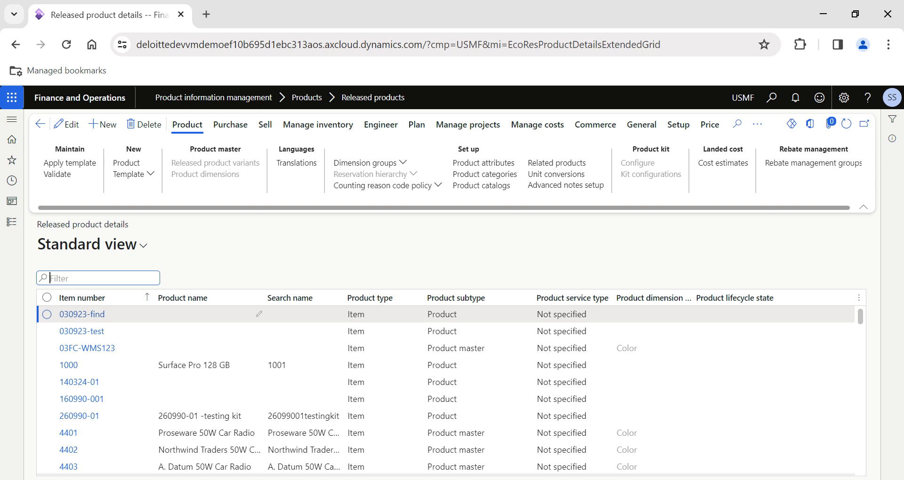
pyautogui.click(81, 314)
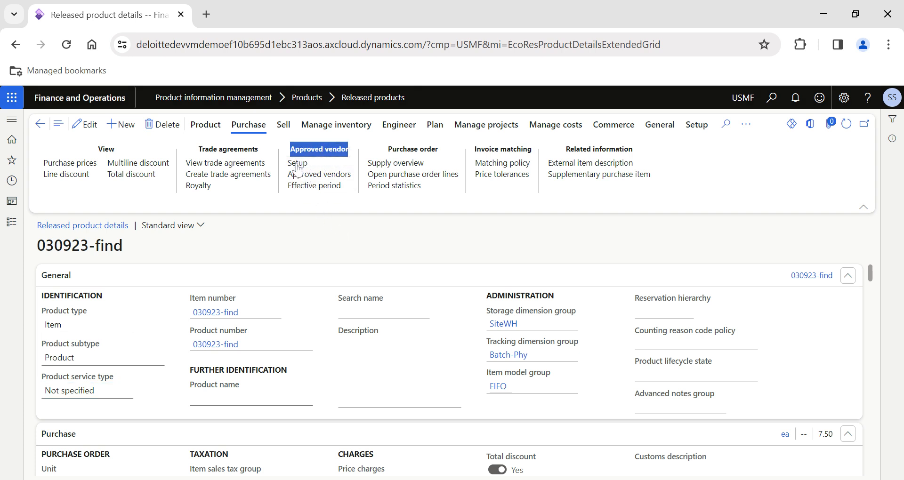
# Step: Add a new approved vendor line for item 030923-find with vendor 000007
pyautogui.click(323, 175)
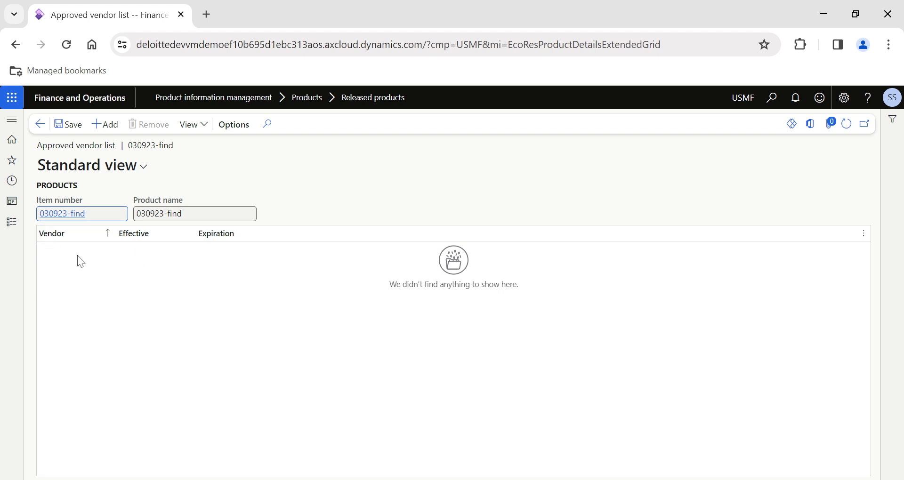
pyautogui.moveTo(78, 279)
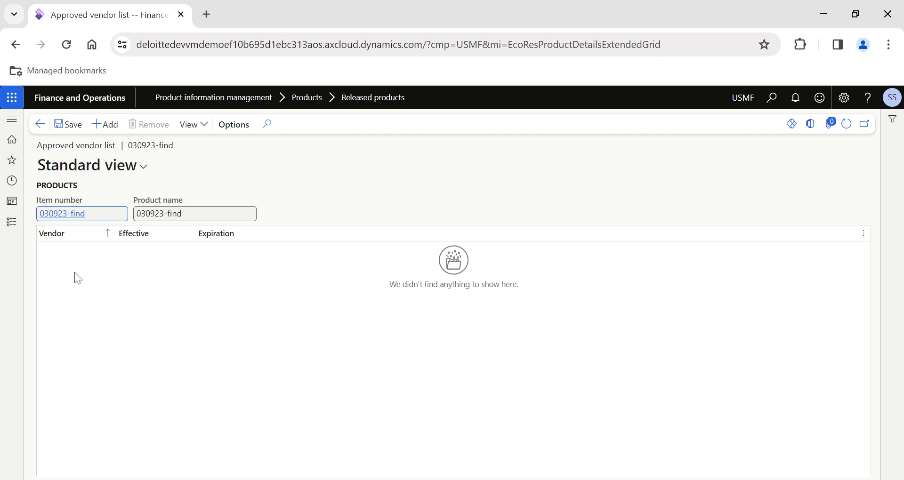
pyautogui.moveTo(199, 271)
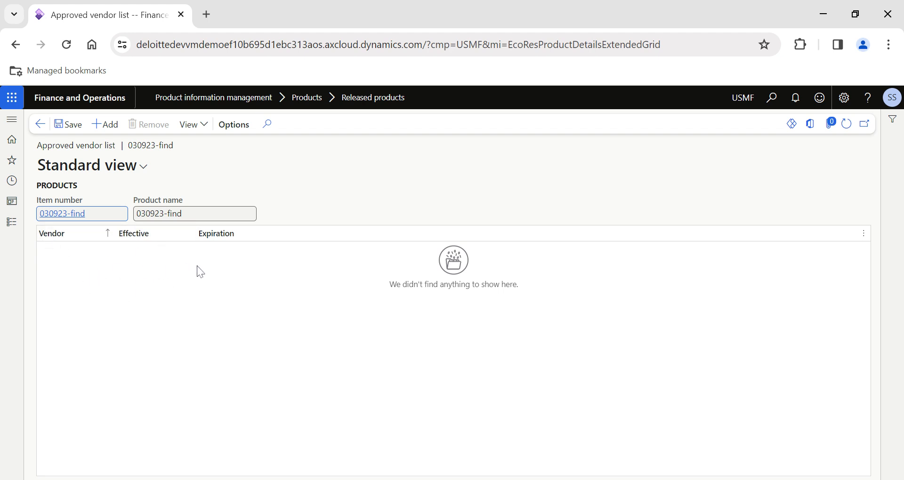
pyautogui.moveTo(90, 227)
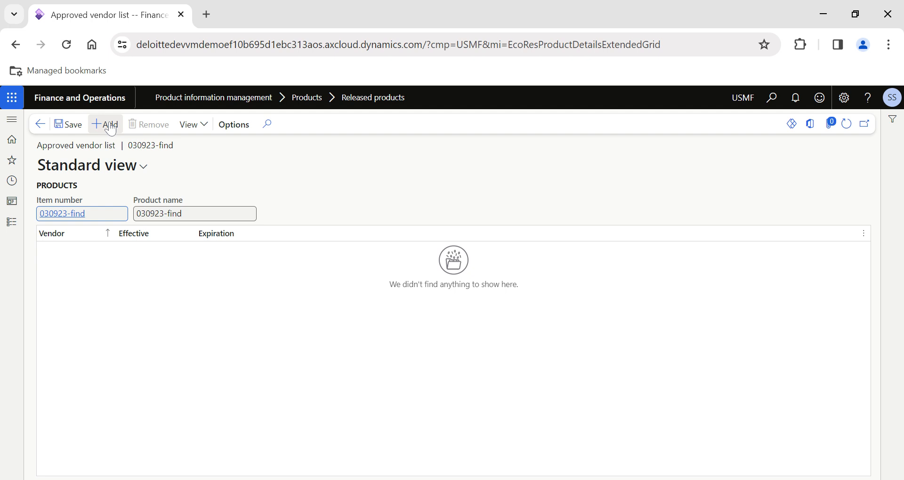
pyautogui.click(105, 124)
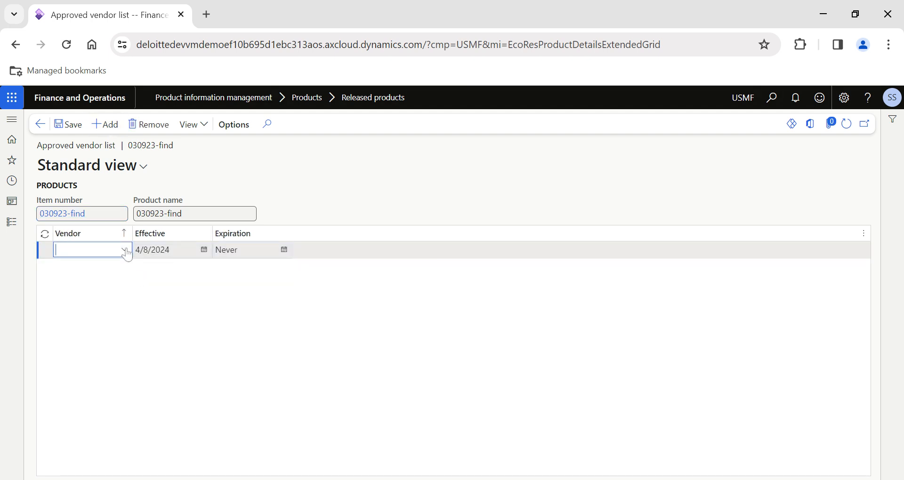
pyautogui.click(123, 249)
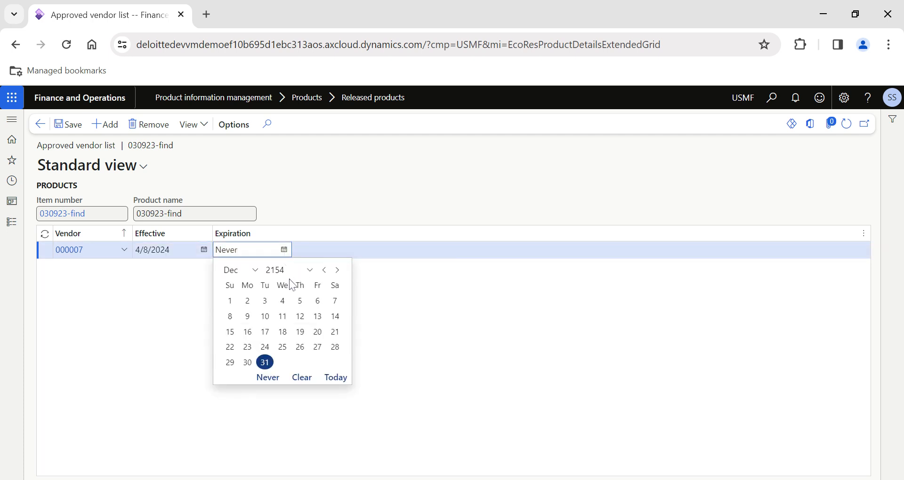
pyautogui.moveTo(277, 283)
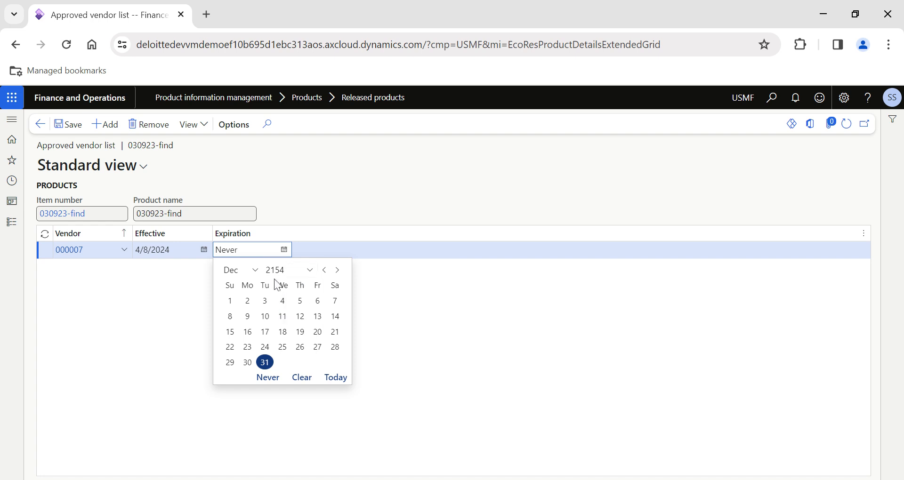
# Step: Set the approval's expiration date to December 31, 2024
pyautogui.click(275, 271)
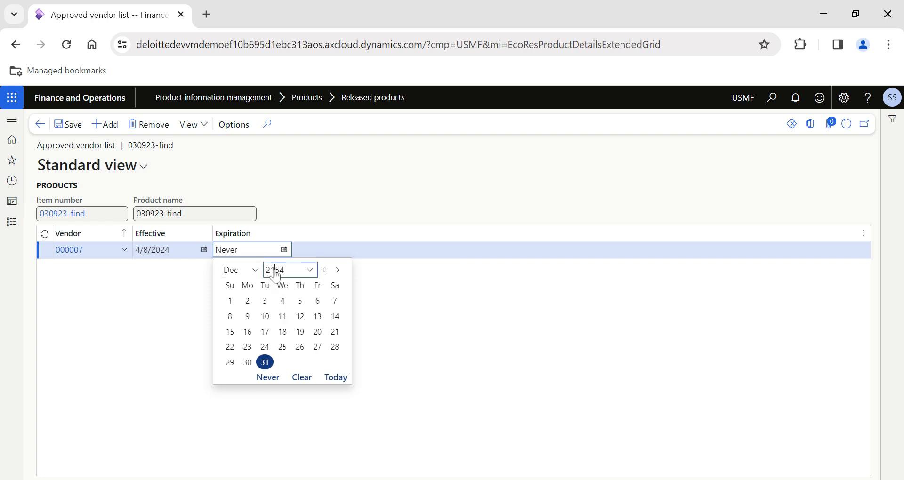
pyautogui.write('2024')
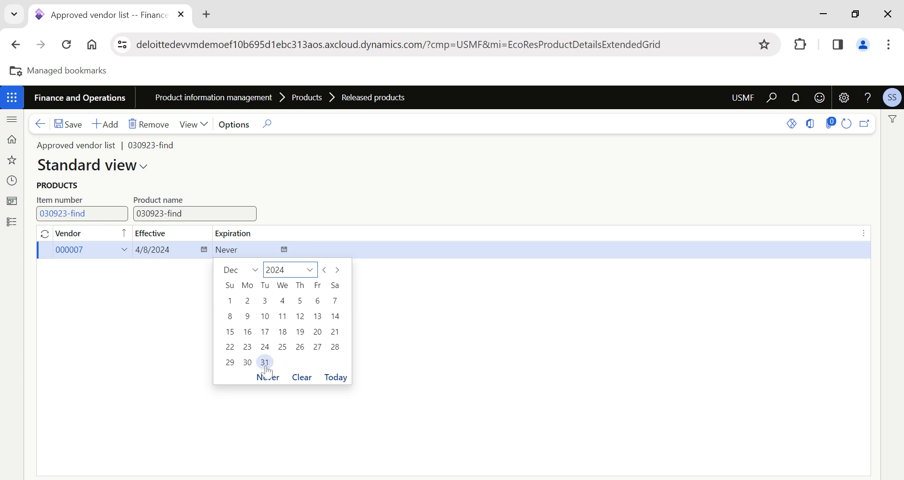
pyautogui.click(265, 363)
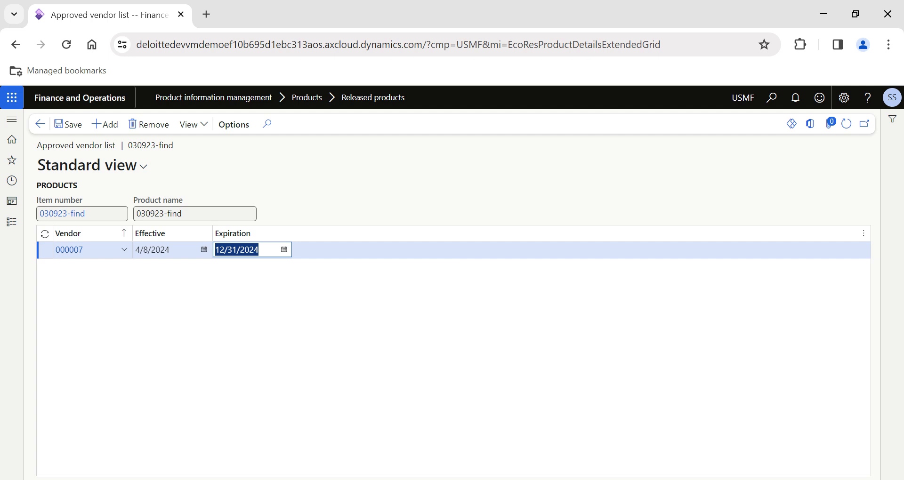
pyautogui.moveTo(138, 272)
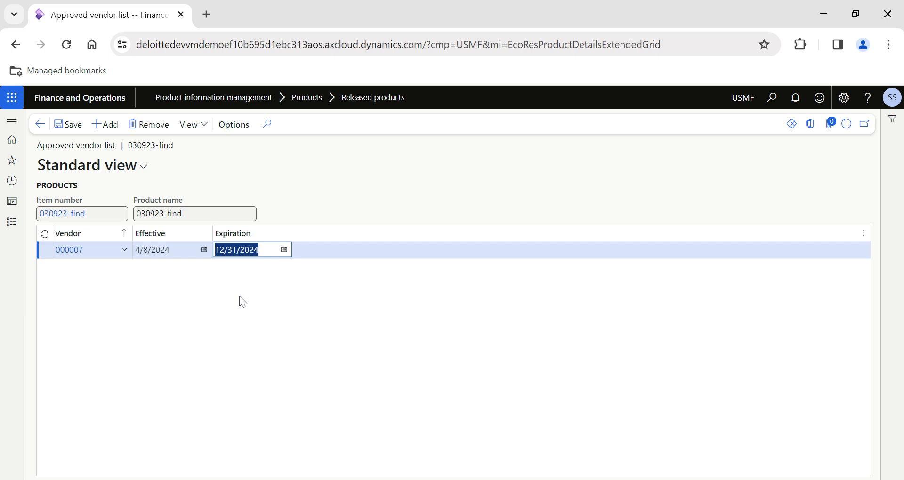
pyautogui.moveTo(223, 314)
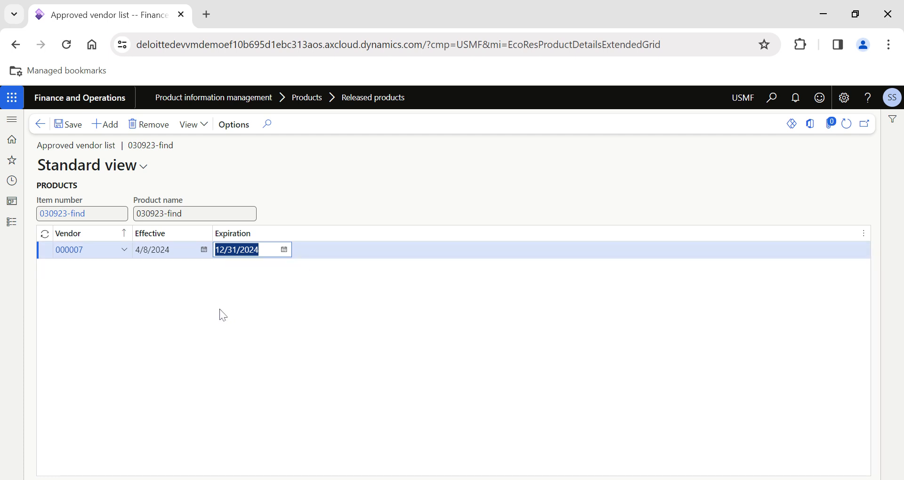
pyautogui.moveTo(135, 265)
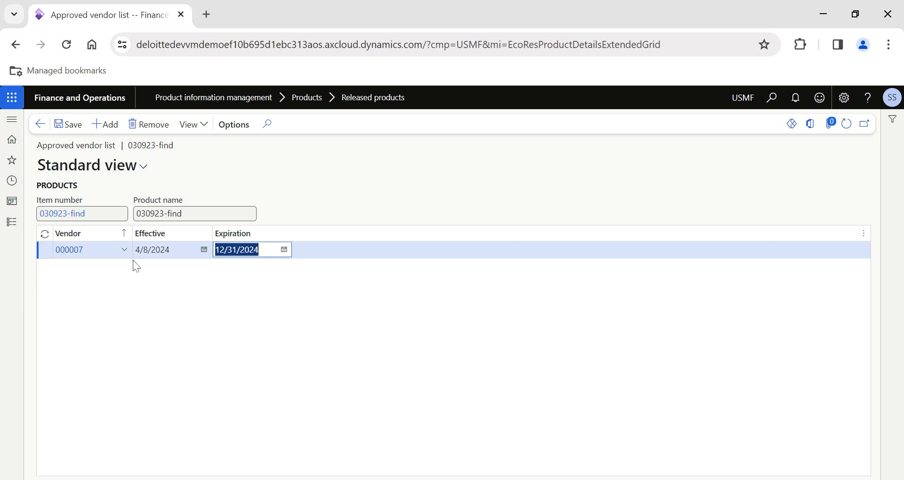
# Step: Finish the expiration edit and return to 030923-find's product details with Purchase actions showing
pyautogui.click(181, 285)
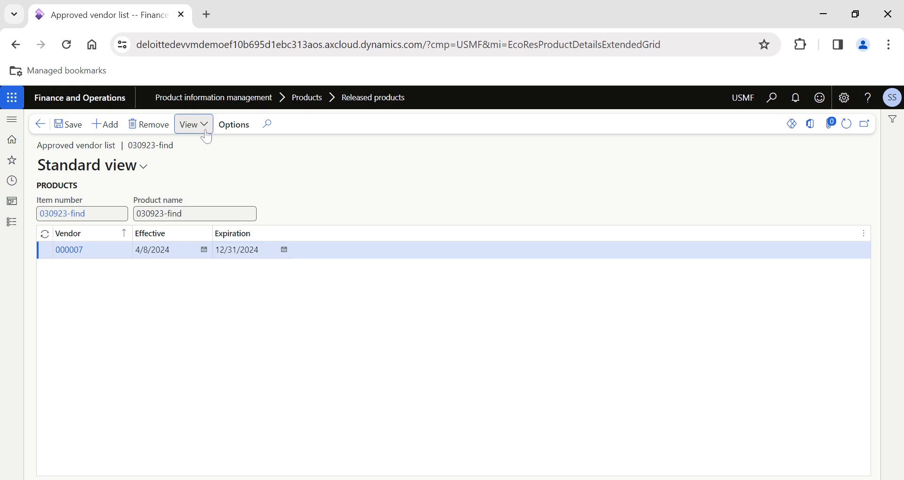
pyautogui.click(189, 124)
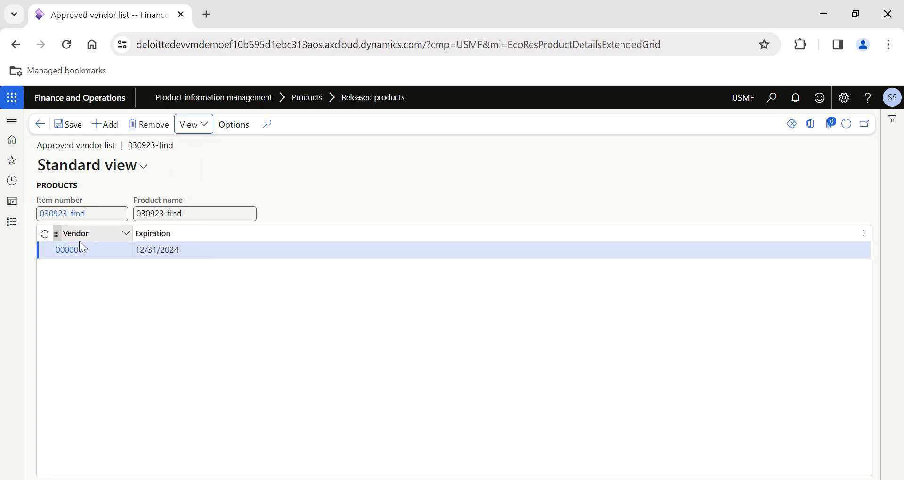
pyautogui.click(75, 233)
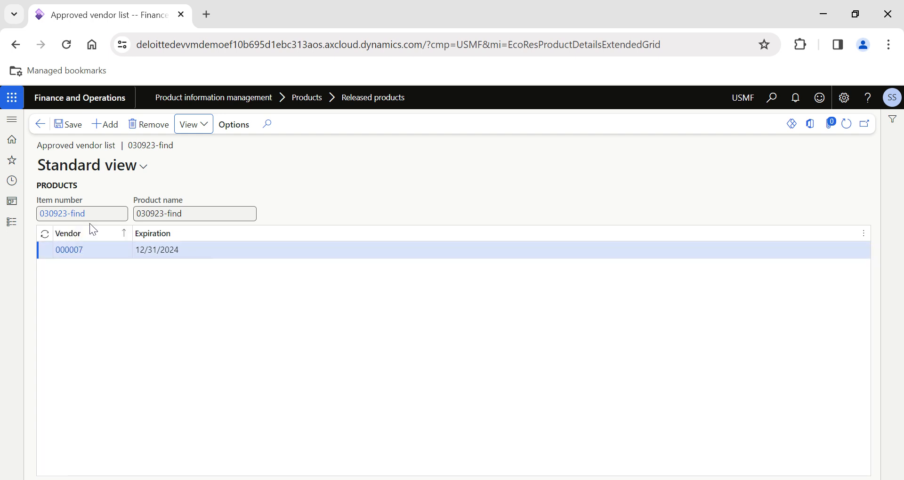
pyautogui.click(189, 125)
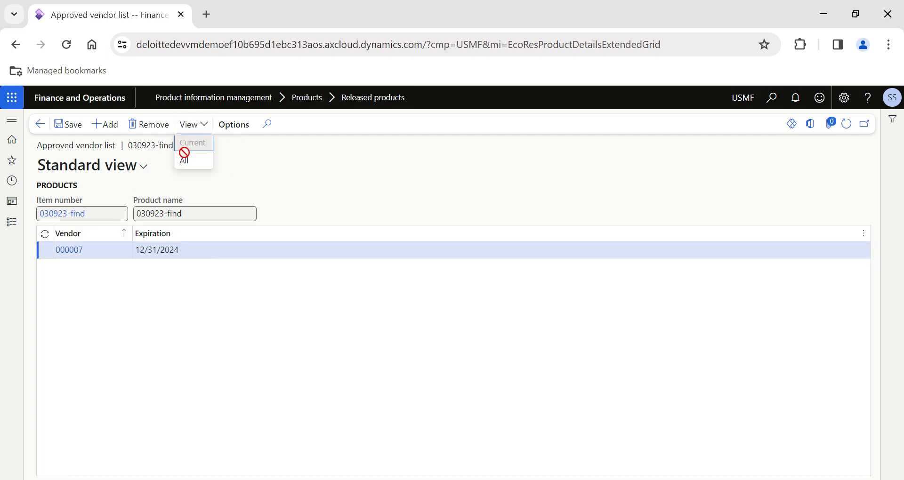
pyautogui.click(184, 160)
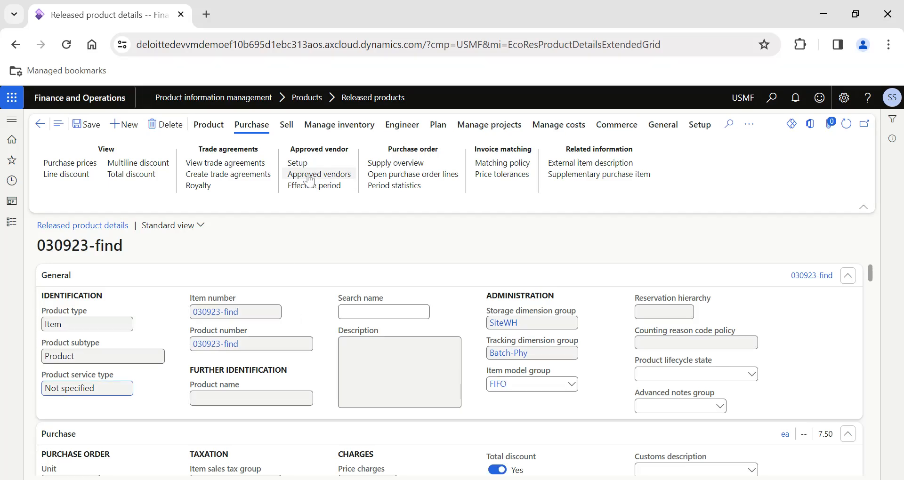
pyautogui.moveTo(304, 181)
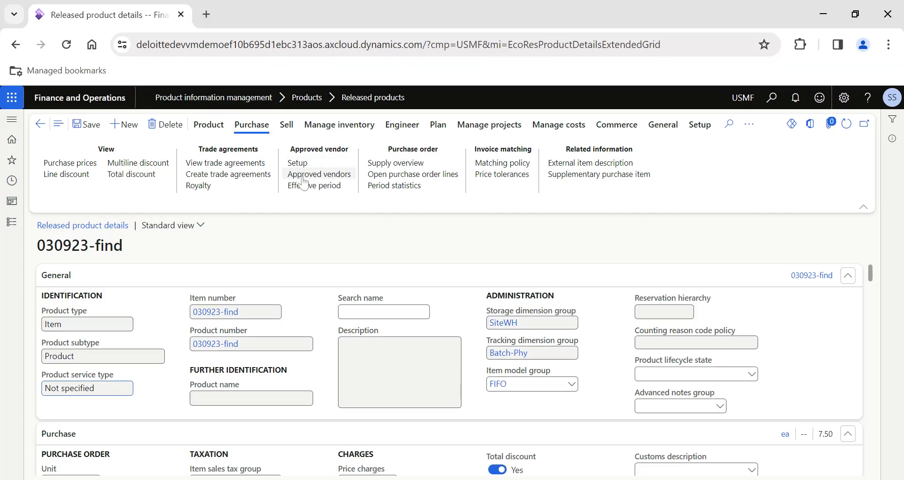
pyautogui.click(319, 175)
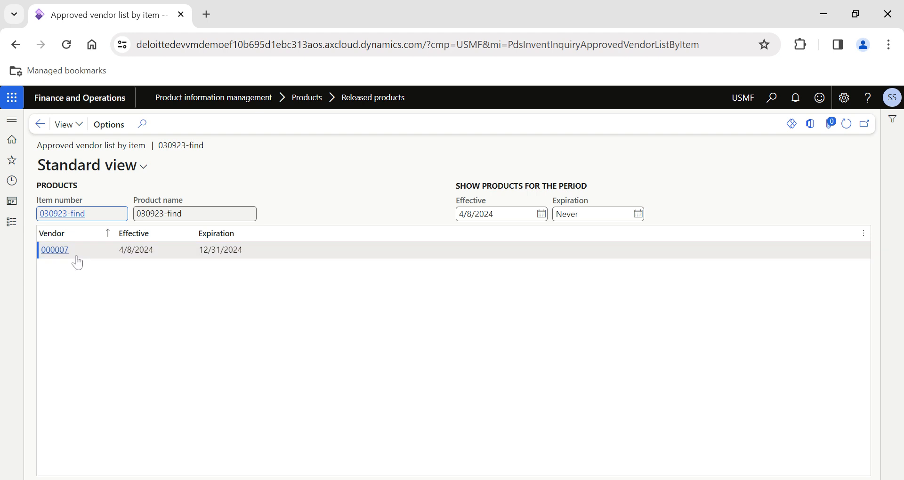
pyautogui.click(54, 250)
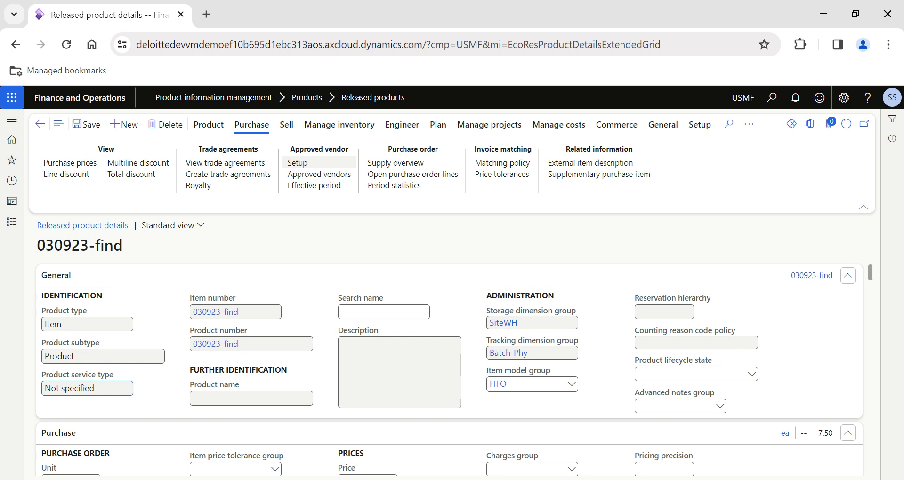
pyautogui.moveTo(313, 186)
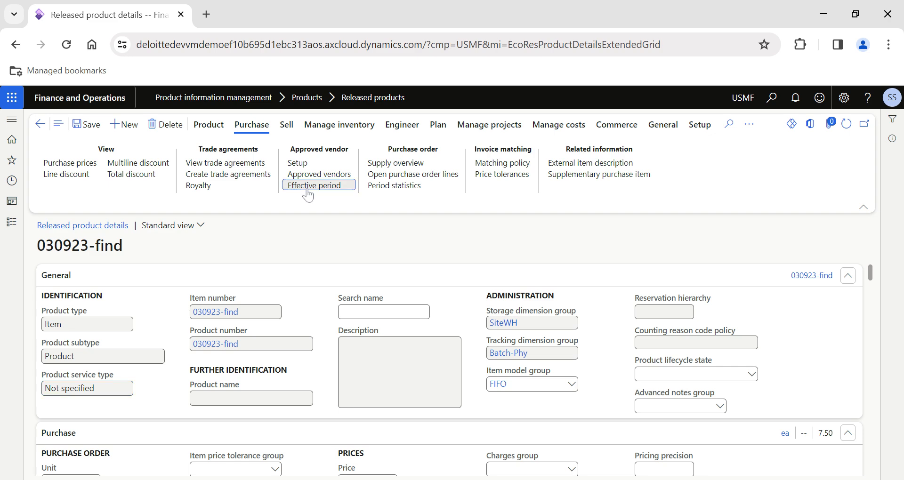
pyautogui.click(315, 185)
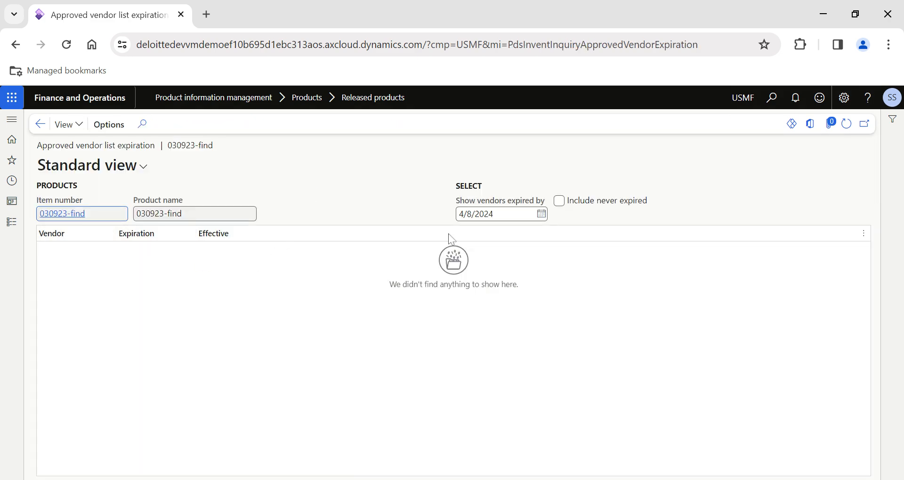
pyautogui.moveTo(504, 261)
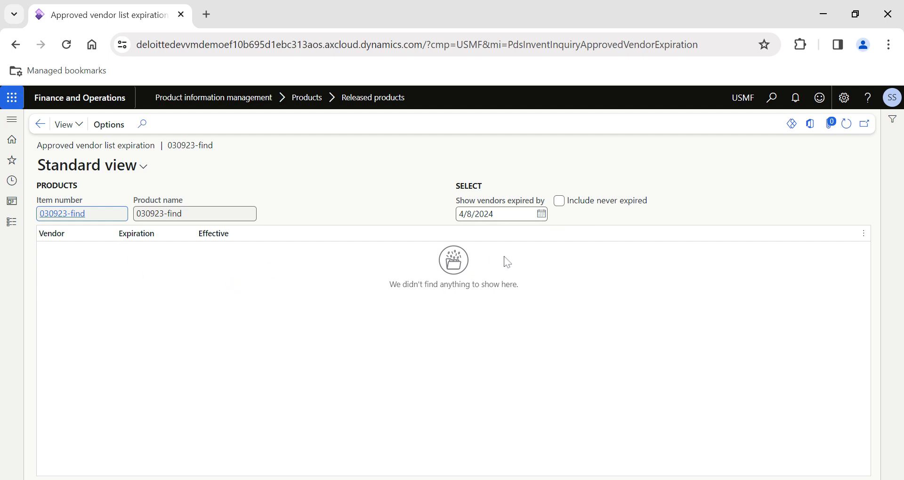
pyautogui.moveTo(651, 214)
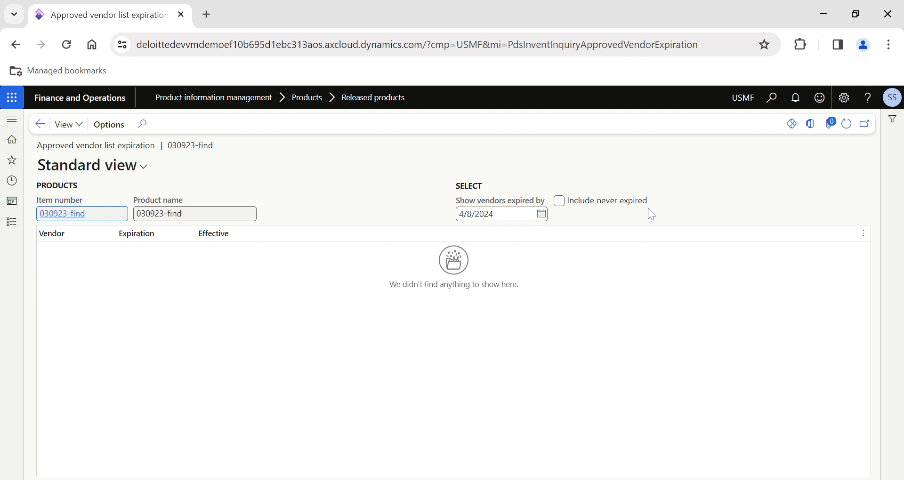
pyautogui.click(558, 199)
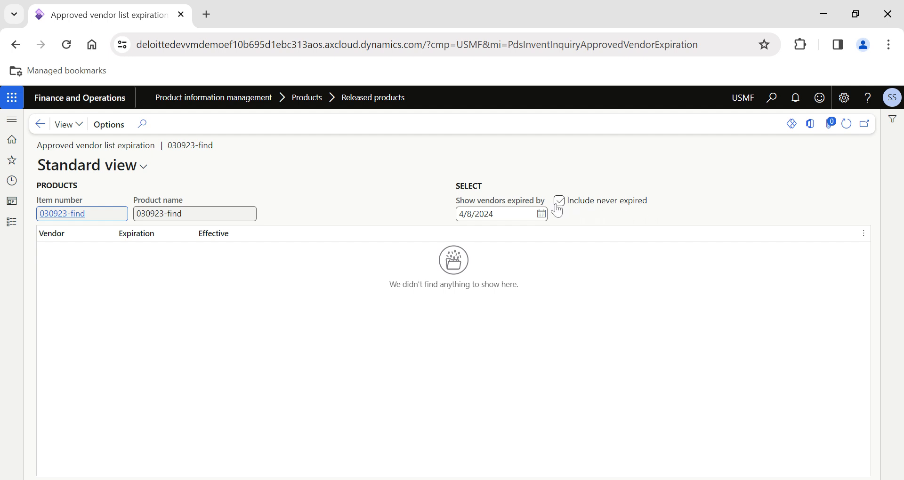
pyautogui.click(558, 200)
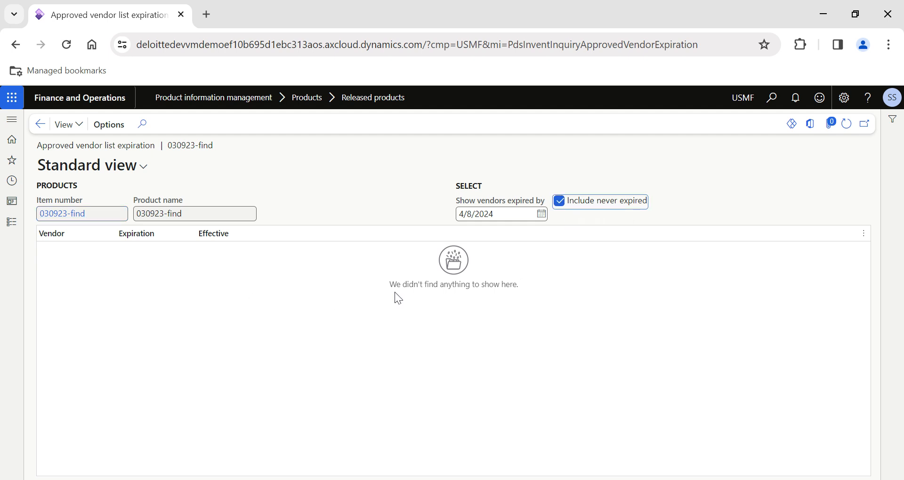
pyautogui.moveTo(213, 289)
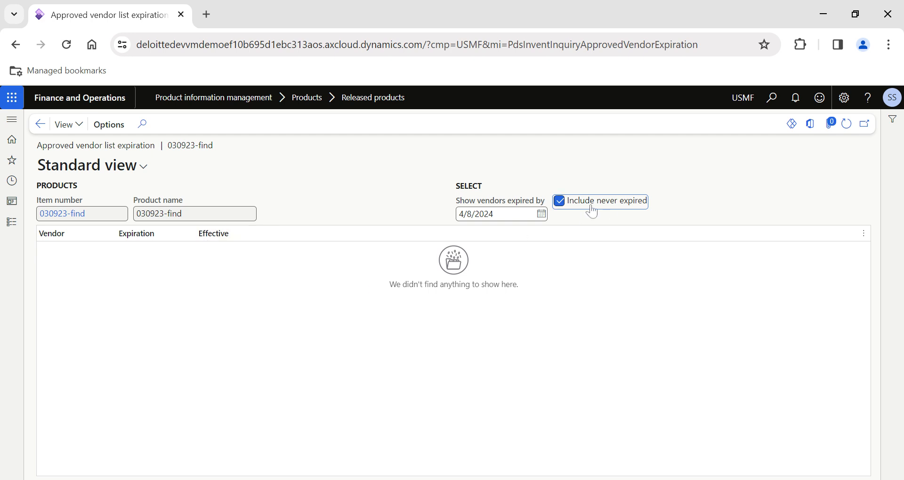
pyautogui.click(541, 213)
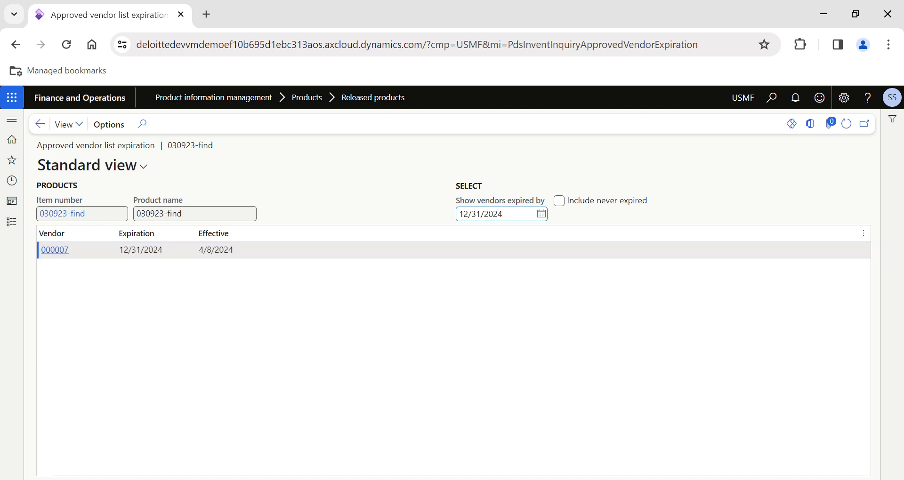
pyautogui.click(54, 250)
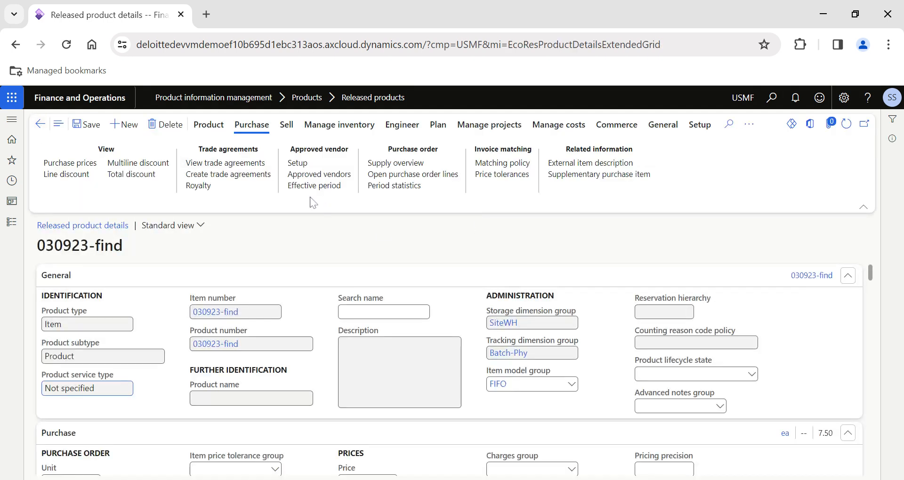
# Step: Set vendor 000007's approval to never expire and confirm it with Include never expired checked
pyautogui.click(319, 174)
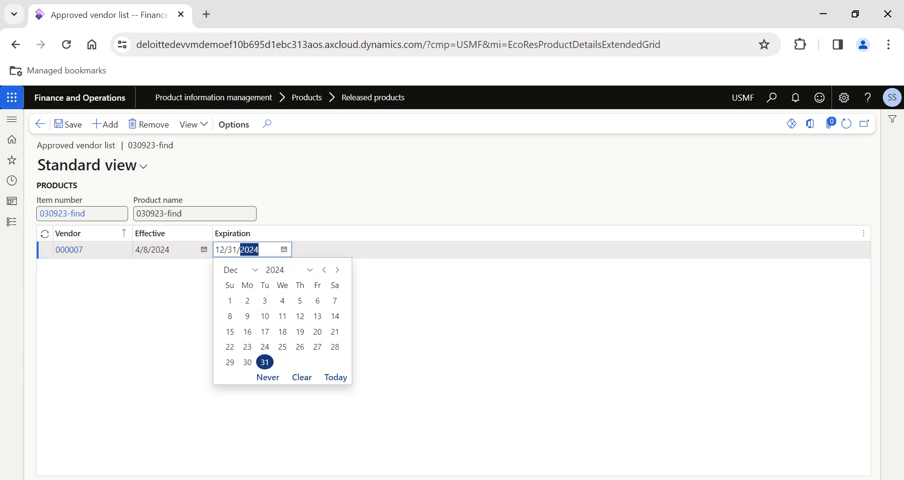
pyautogui.click(267, 378)
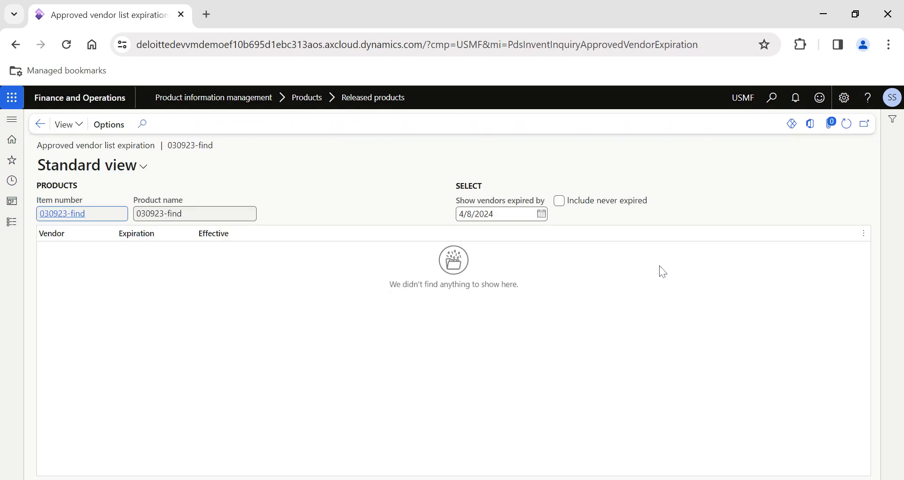
pyautogui.click(559, 201)
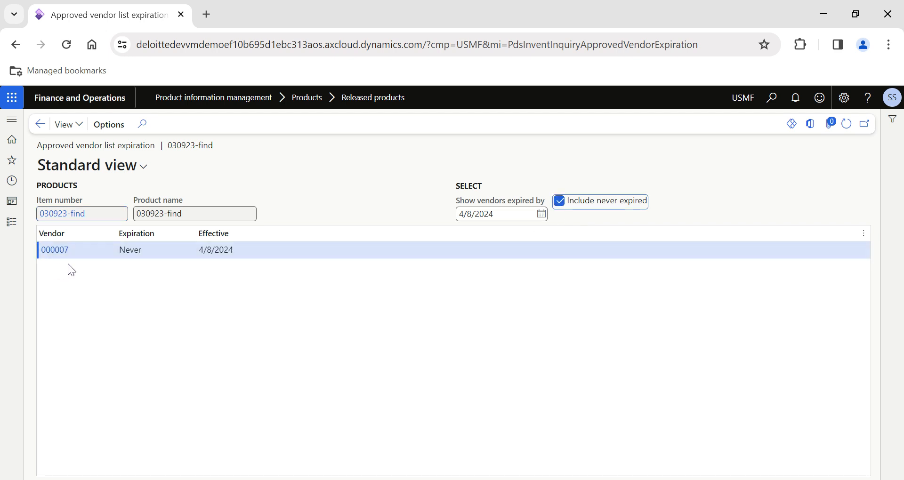
pyautogui.moveTo(131, 309)
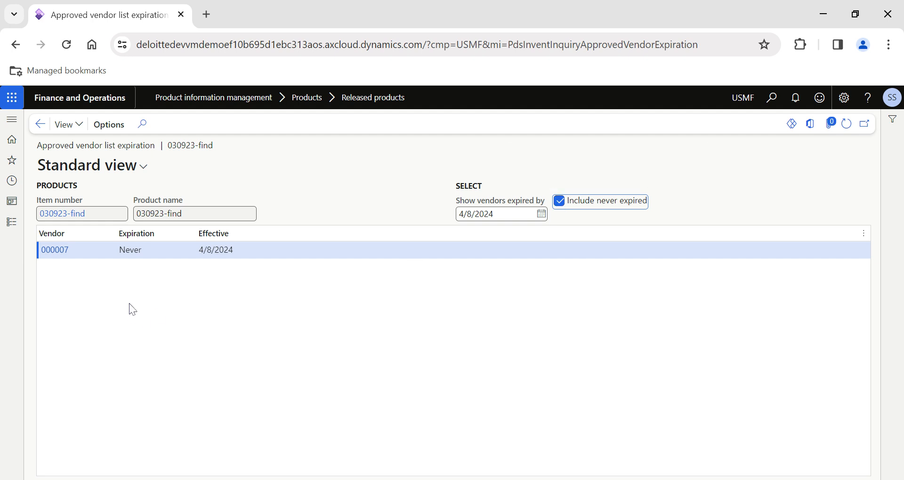
pyautogui.moveTo(78, 404)
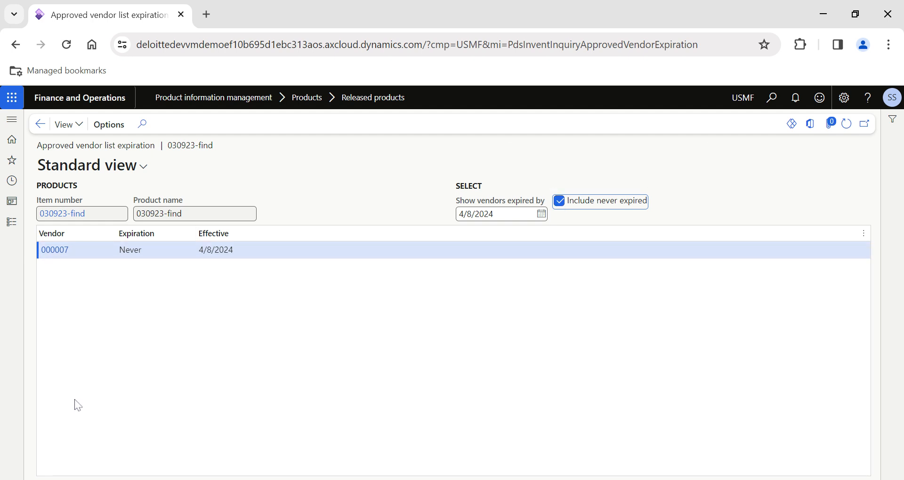
pyautogui.click(559, 200)
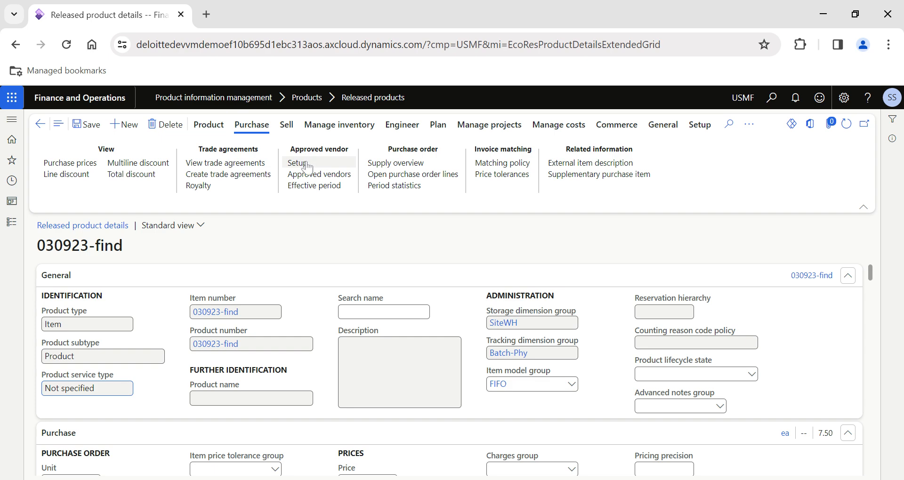
# Step: Set 030923-find's Approved vendor check method to Not allowed, then reopen Released products in a new tab
pyautogui.click(319, 175)
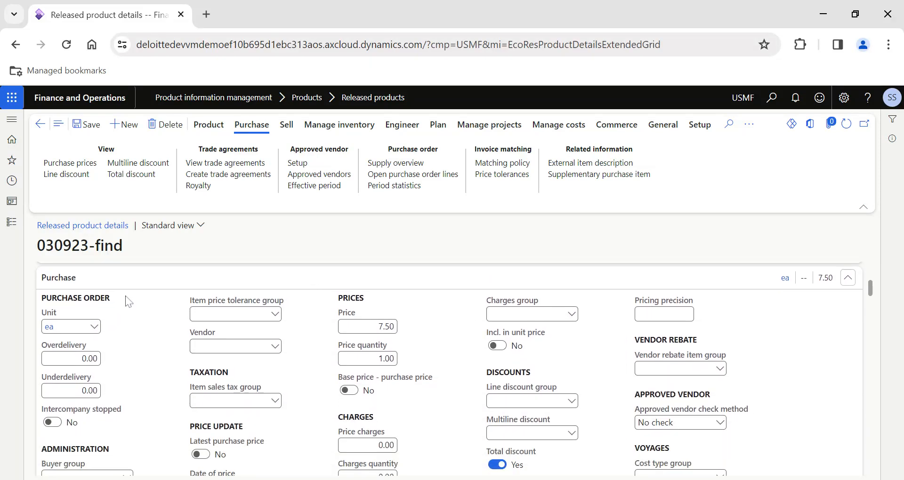
pyautogui.scroll(-3)
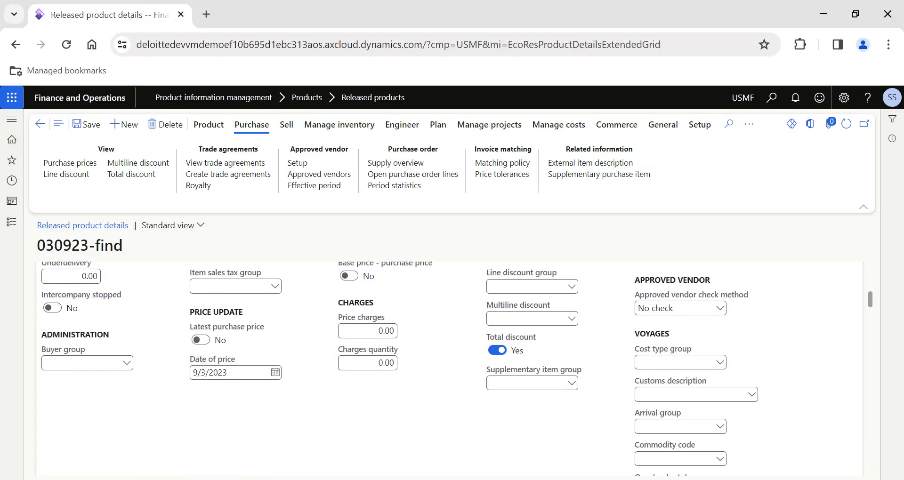
pyautogui.scroll(-3)
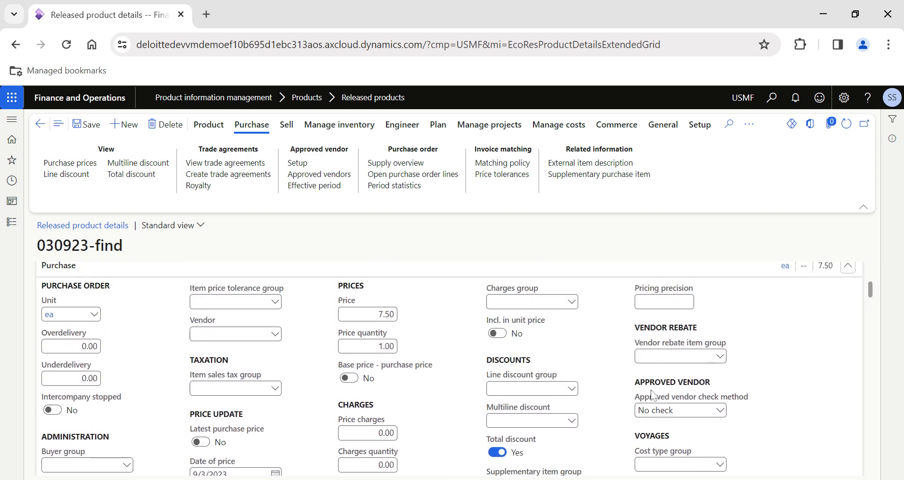
pyautogui.moveTo(734, 399)
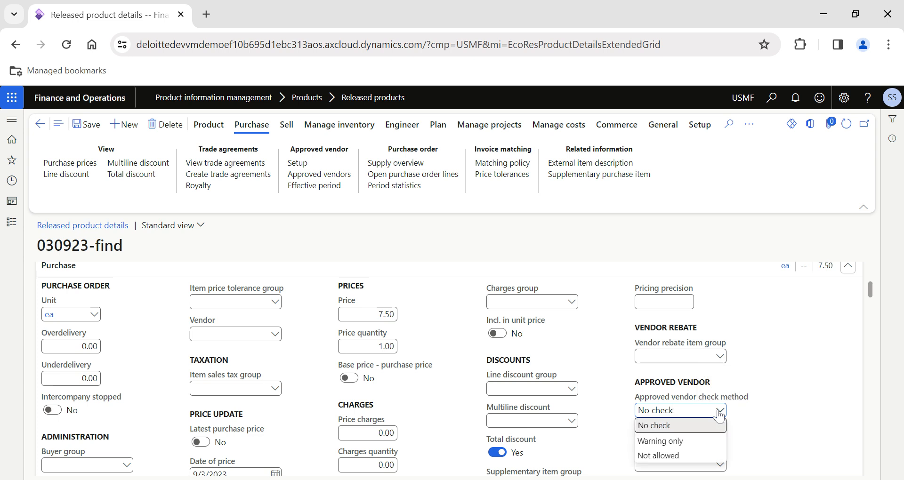
pyautogui.moveTo(718, 417)
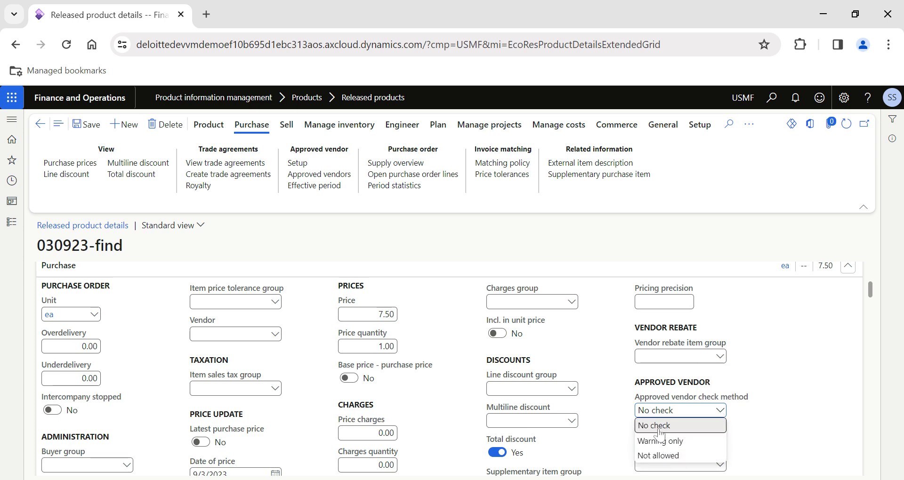
pyautogui.click(657, 456)
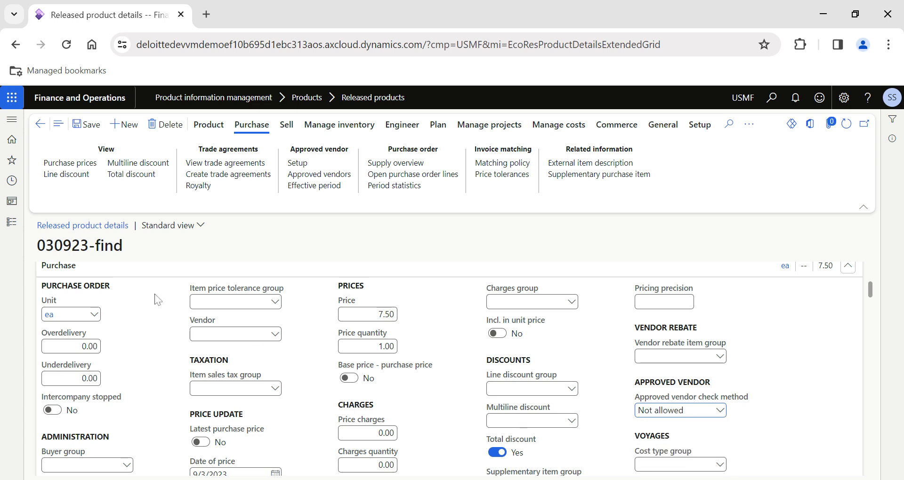
pyautogui.moveTo(304, 367)
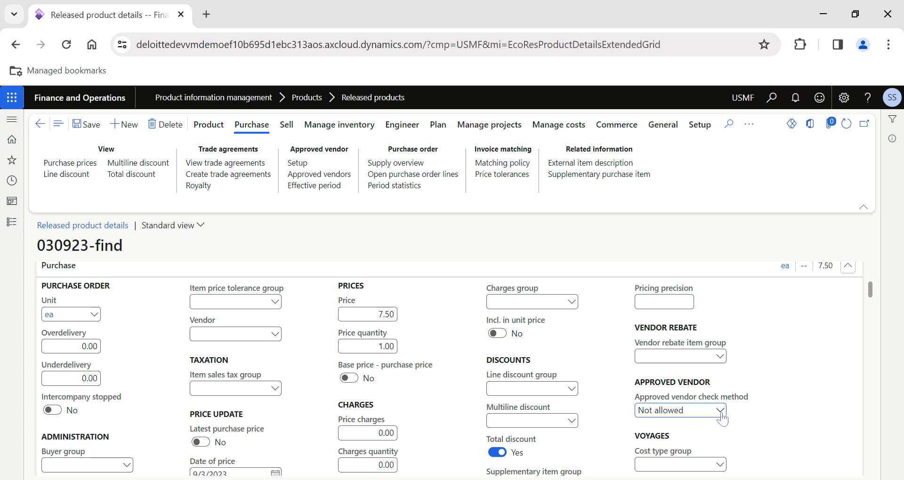
pyautogui.click(680, 409)
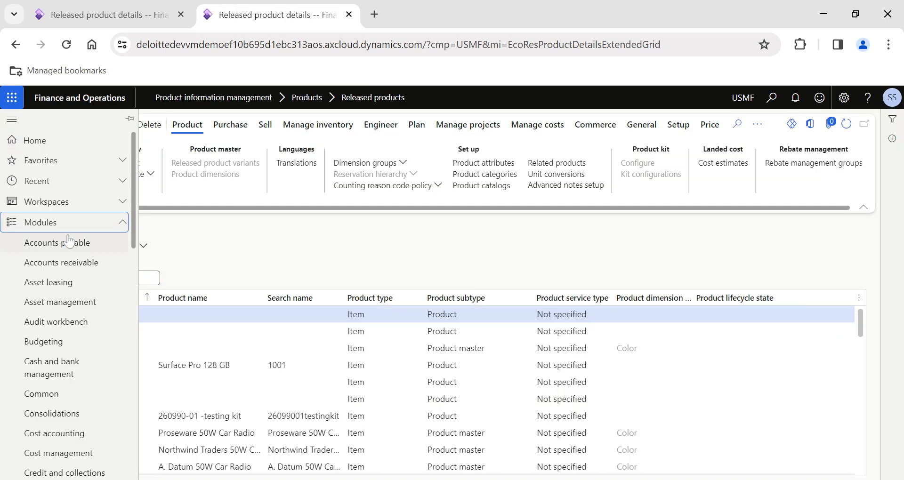
# Step: Create purchase order US-PO-000157 for vendor 000007 Compaq from Accounts payable
pyautogui.click(58, 242)
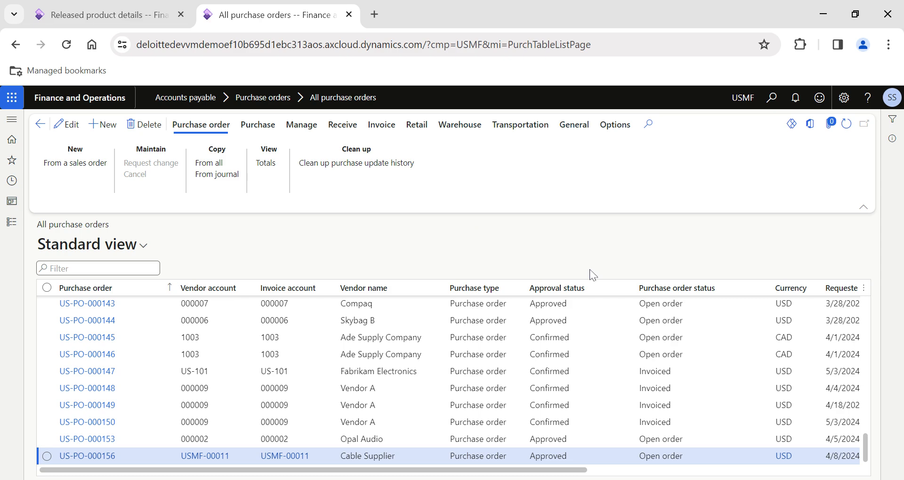
pyautogui.click(107, 124)
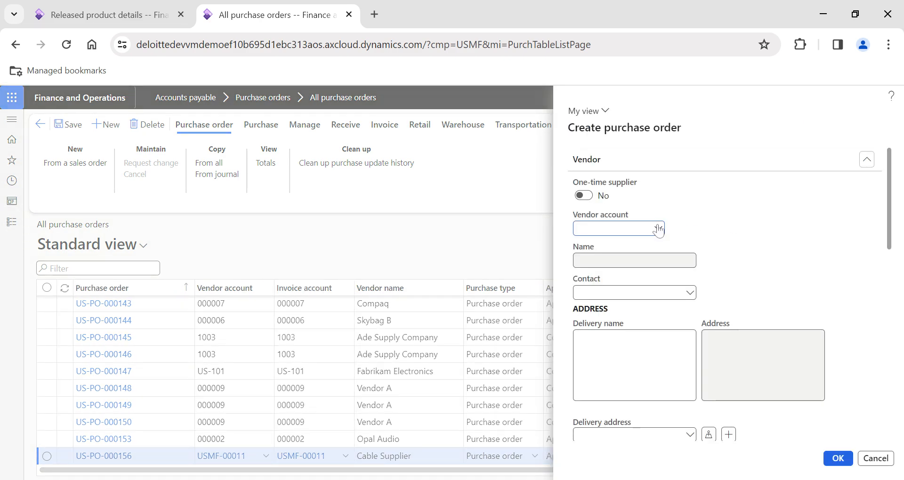
pyautogui.write('000007')
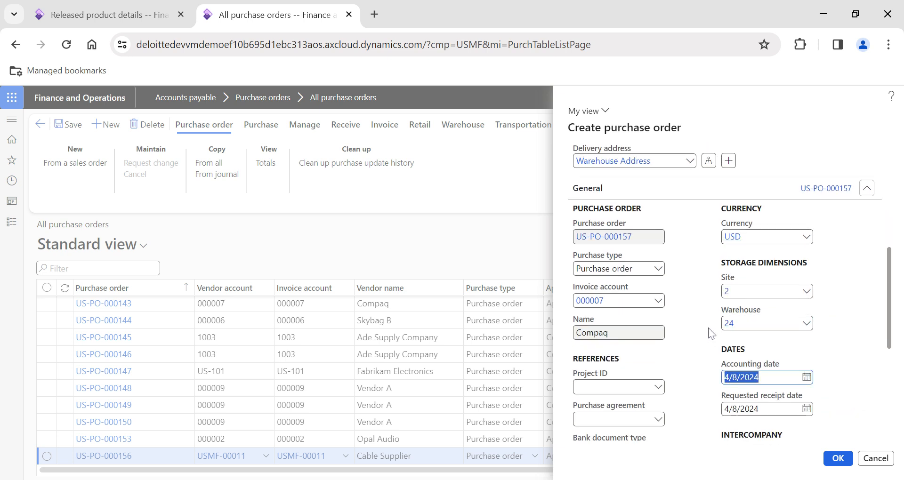
pyautogui.scroll(-3)
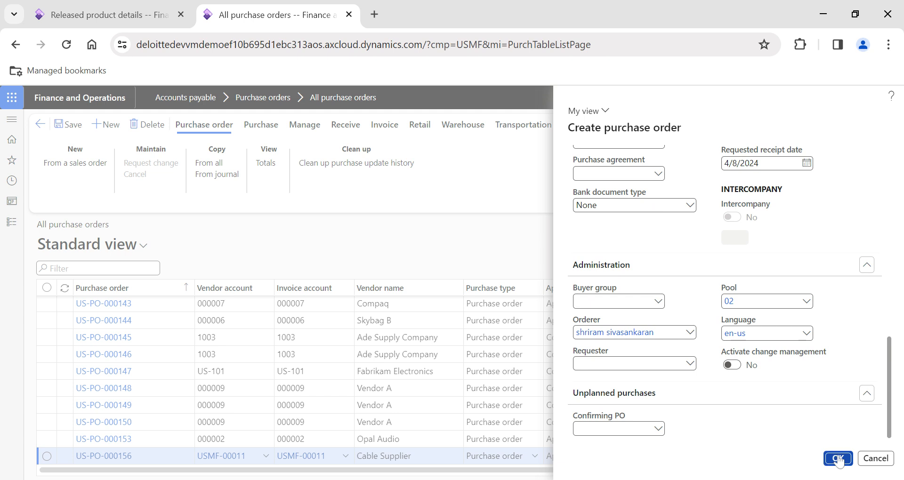
pyautogui.click(838, 458)
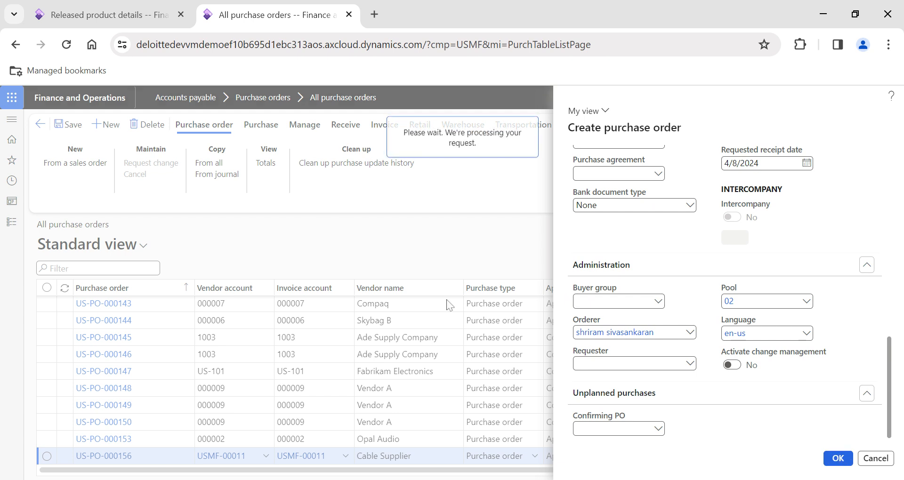
pyautogui.click(836, 459)
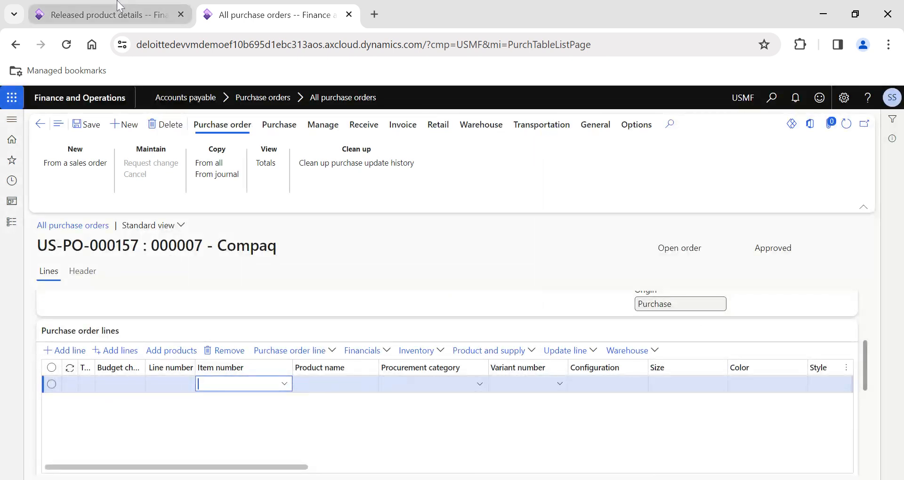
# Step: Check 030923-find's purchase settings, dismiss the quantity/amount warning and discard the unfinished order line
pyautogui.click(107, 14)
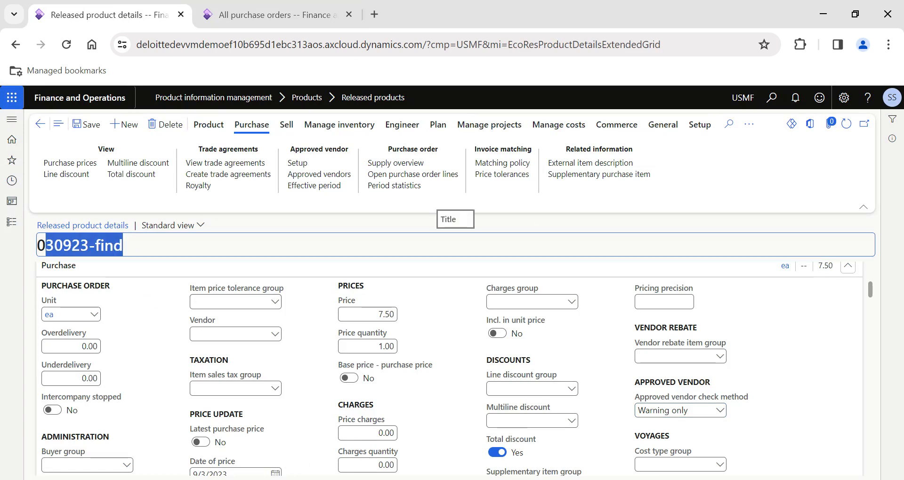
pyautogui.click(277, 14)
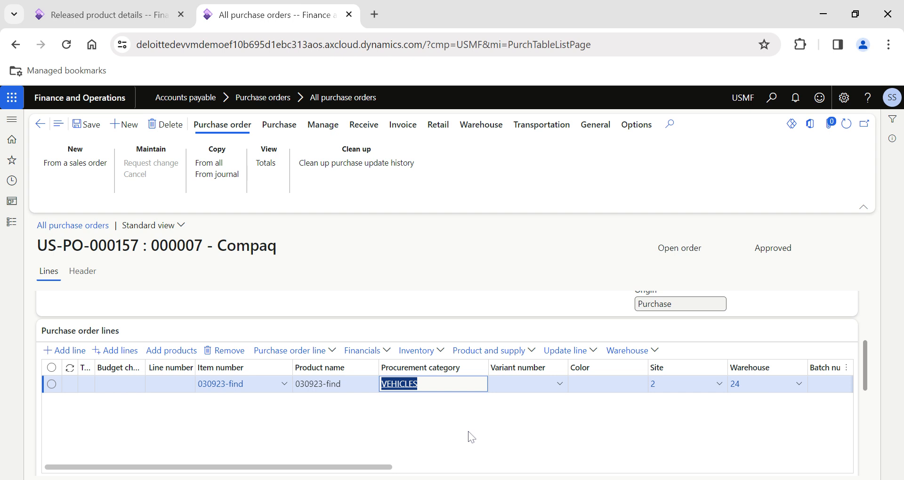
pyautogui.hscroll(3)
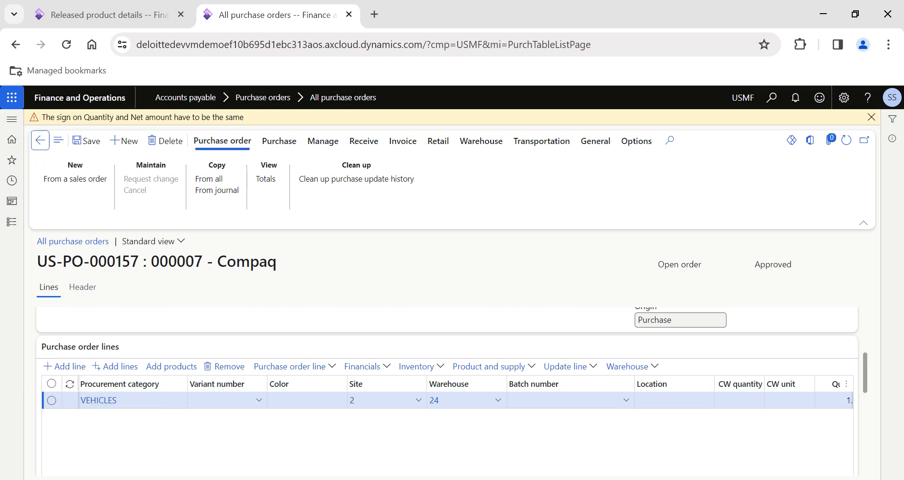
pyautogui.moveTo(39, 140)
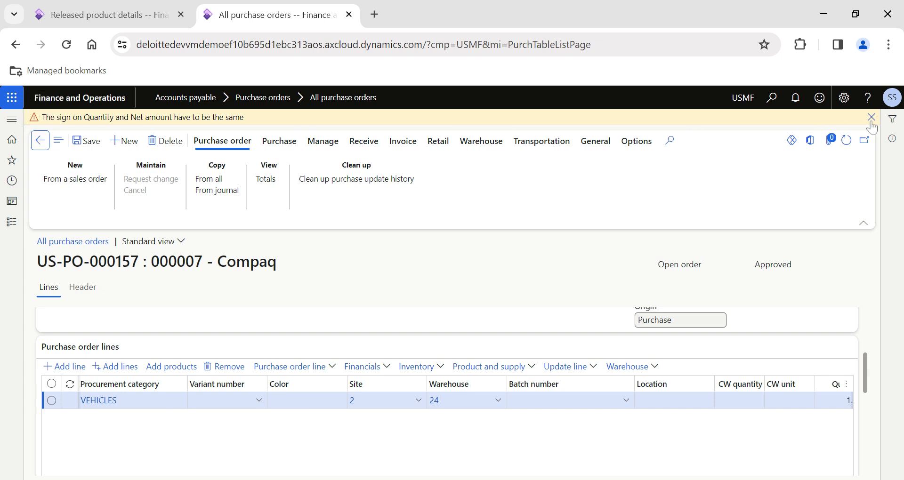
pyautogui.click(871, 117)
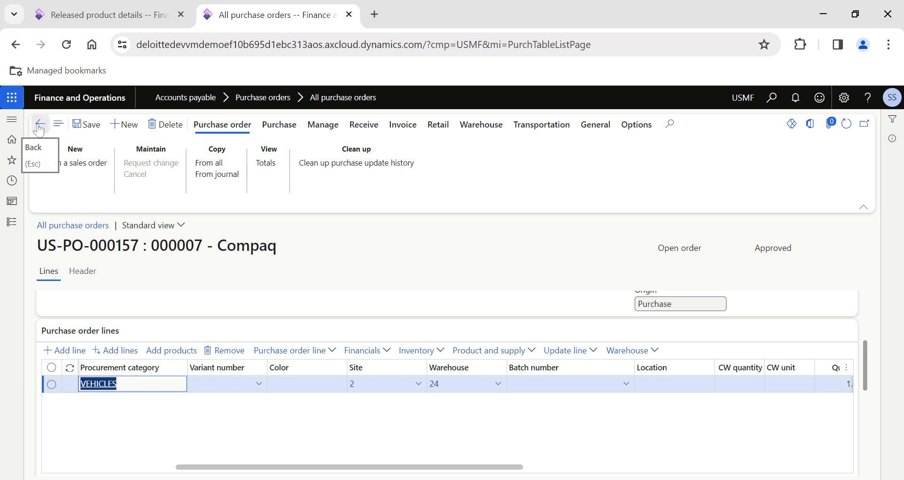
pyautogui.moveTo(49, 402)
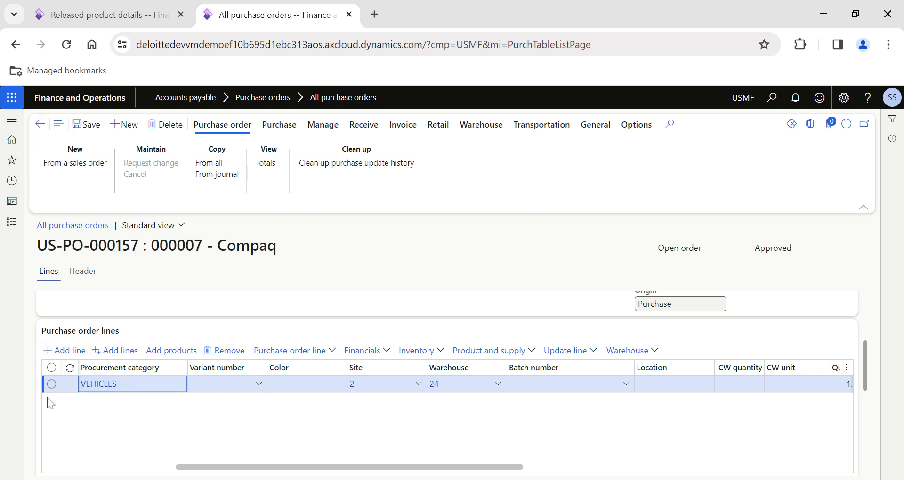
pyautogui.click(225, 350)
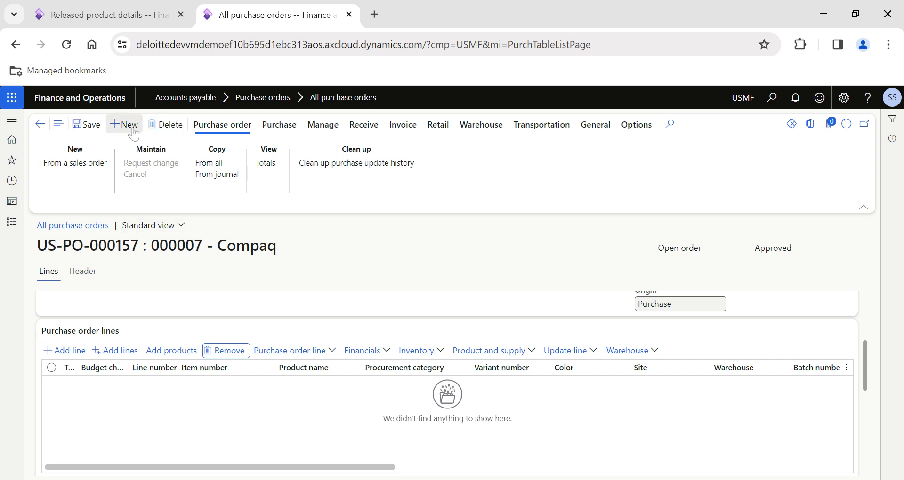
# Step: Create purchase order US-PO-000158 for vendor 000006 Skybag B
pyautogui.click(124, 124)
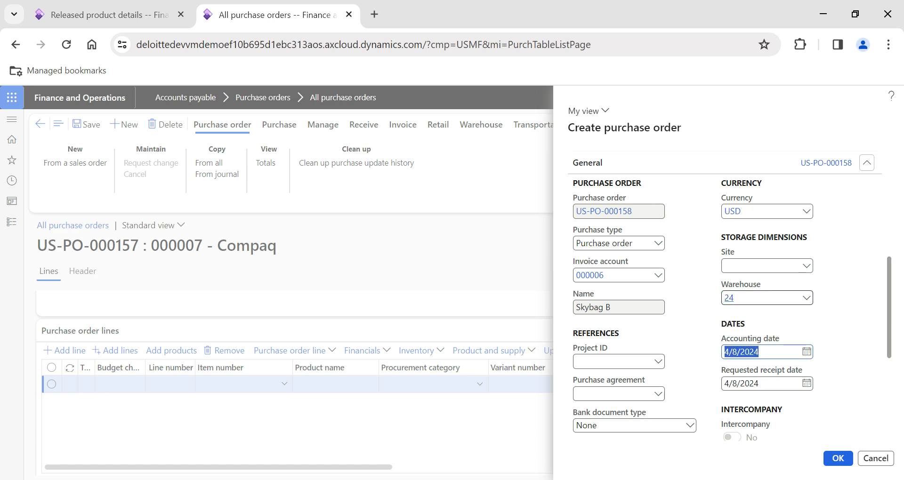
pyautogui.scroll(-3)
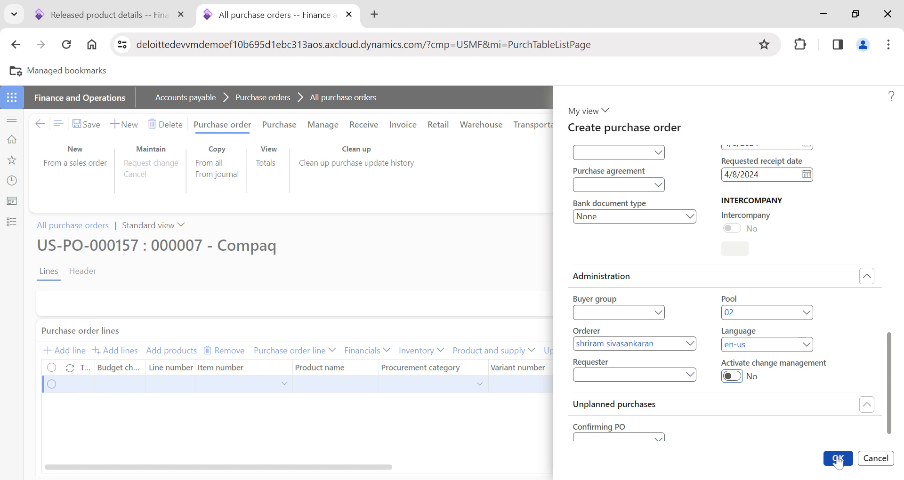
pyautogui.click(838, 459)
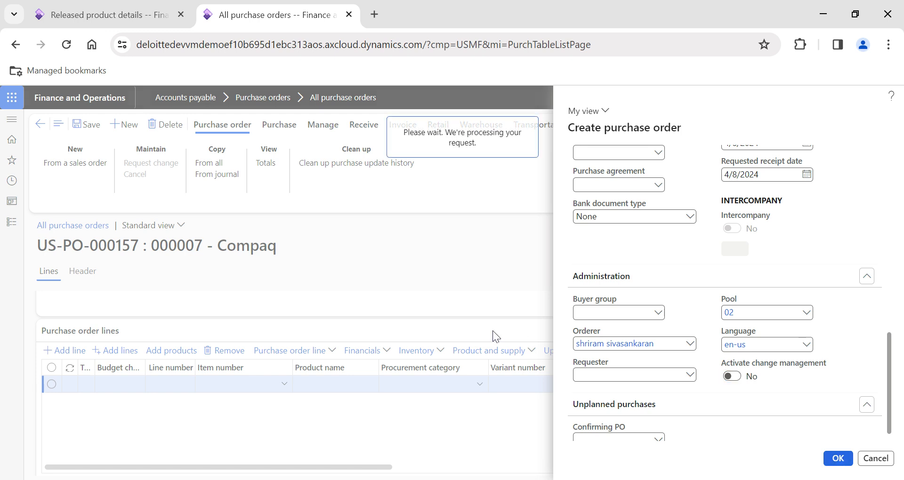
pyautogui.click(838, 459)
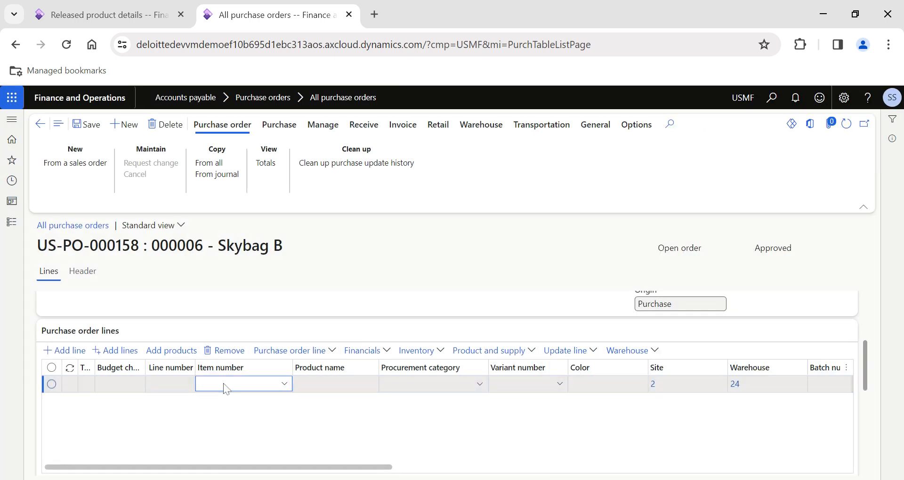
# Step: Add a line for item 030923-find, triggering the unauthorized-vendor warning
pyautogui.click(236, 384)
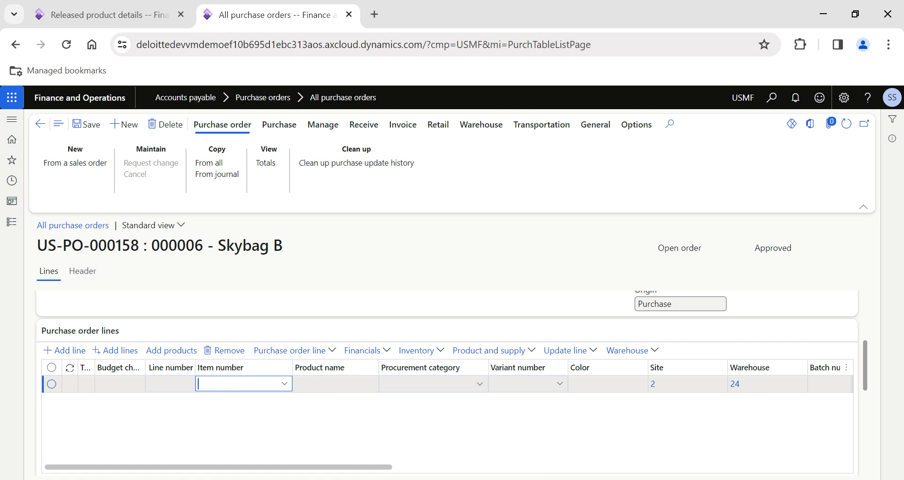
pyautogui.write('030923-find')
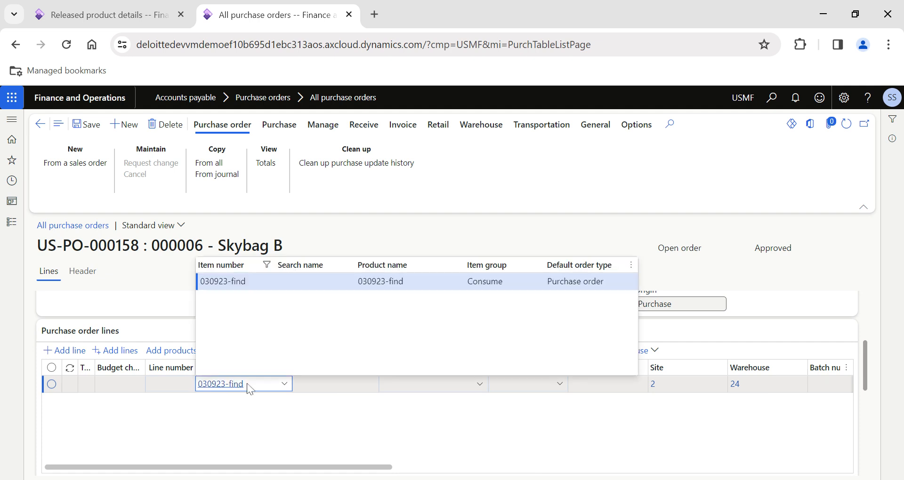
pyautogui.click(222, 281)
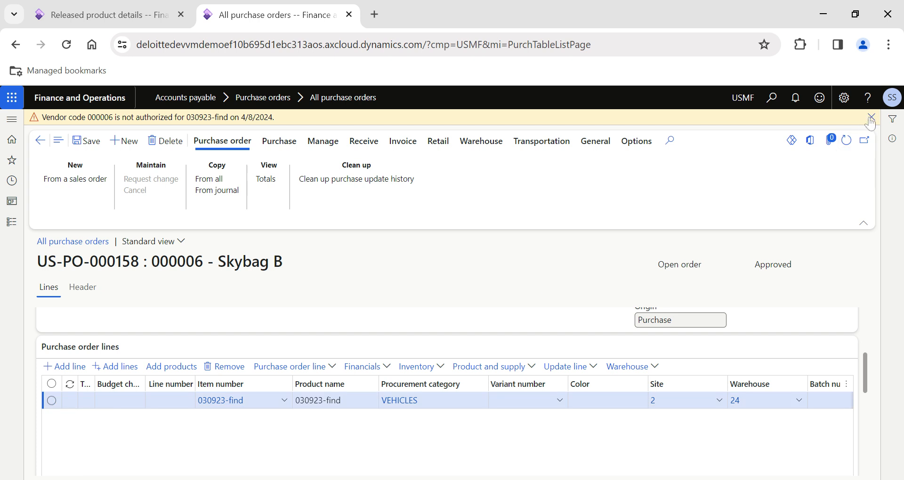
pyautogui.moveTo(871, 119)
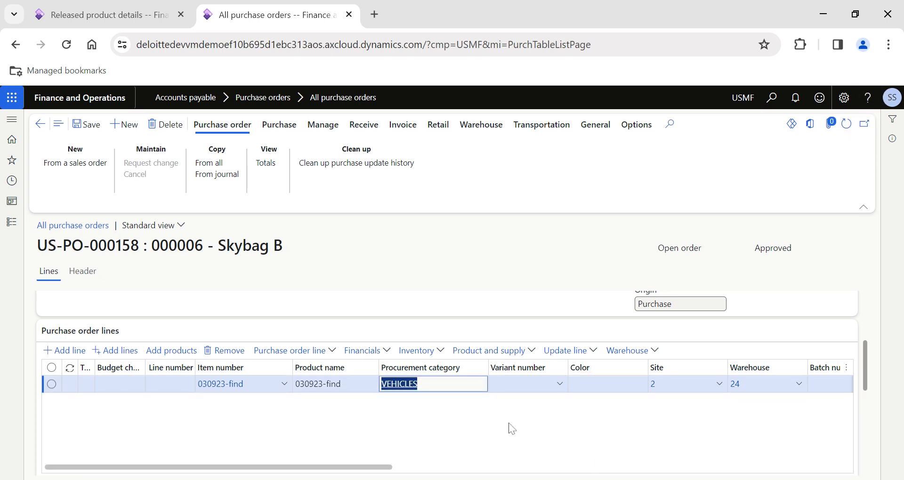
pyautogui.hscroll(3)
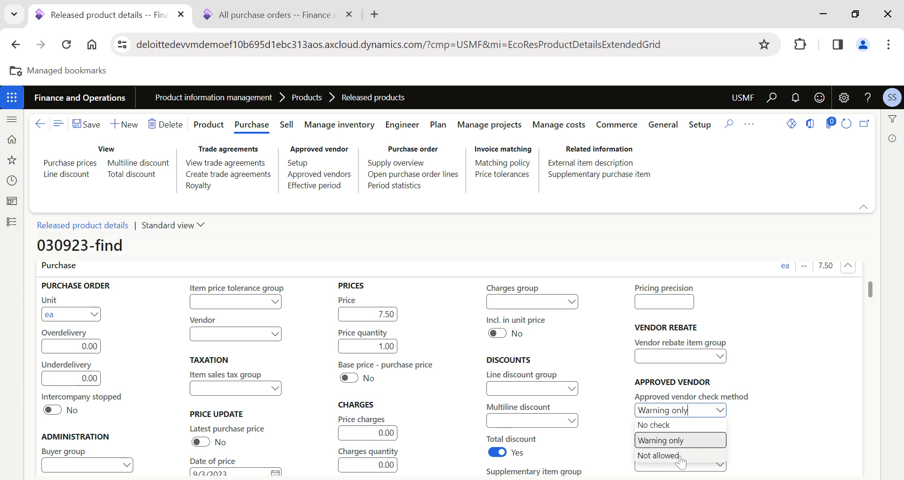
# Step: Set 030923-find's Approved vendor check method back to Not allowed
pyautogui.click(659, 455)
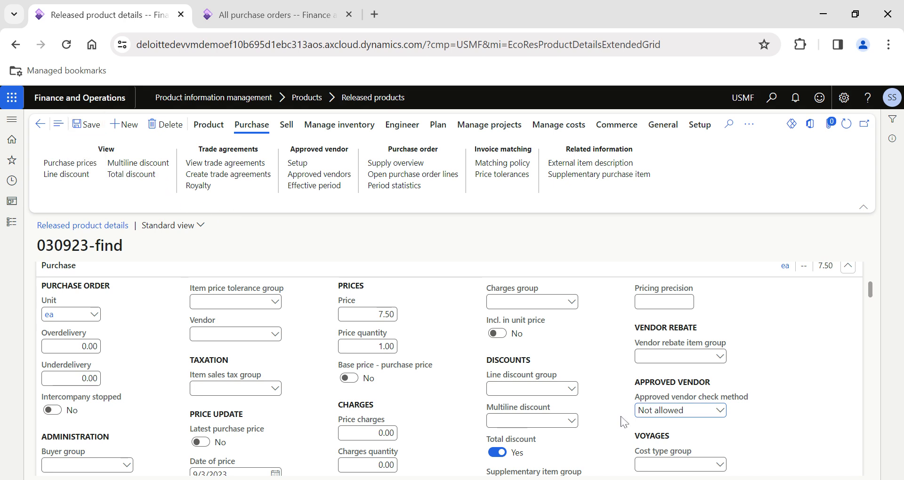
pyautogui.moveTo(327, 256)
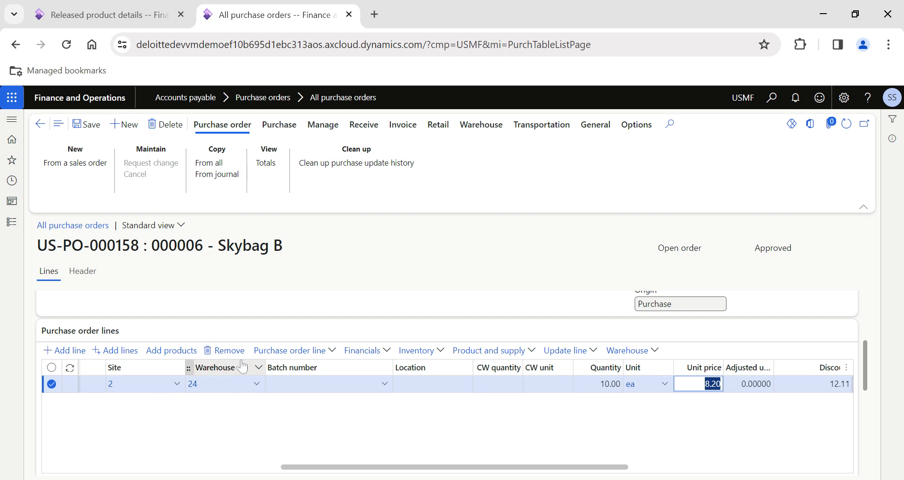
# Step: Replace the purchase order line with a new line for item 030923-find and save it
pyautogui.click(224, 350)
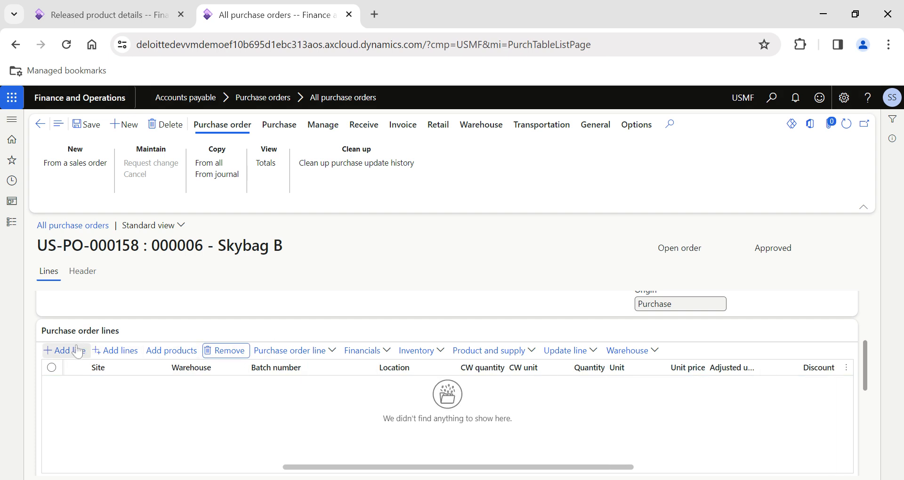
pyautogui.click(64, 350)
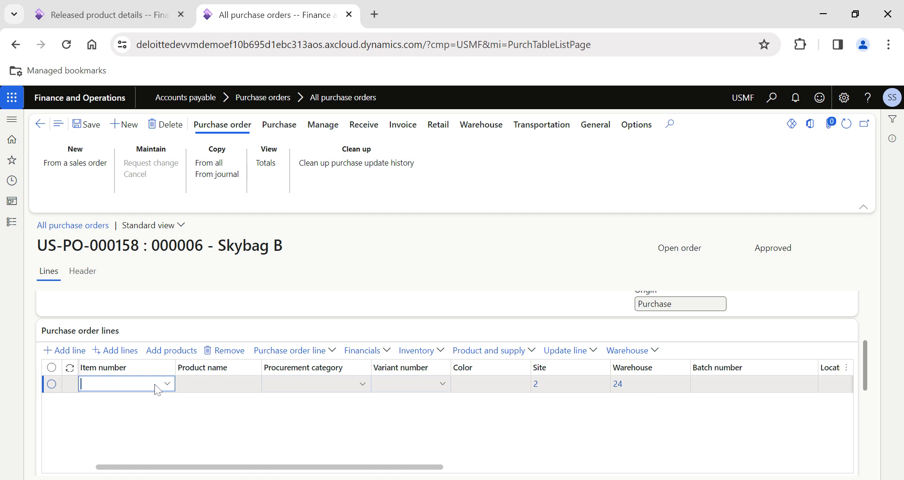
pyautogui.write('030923-find')
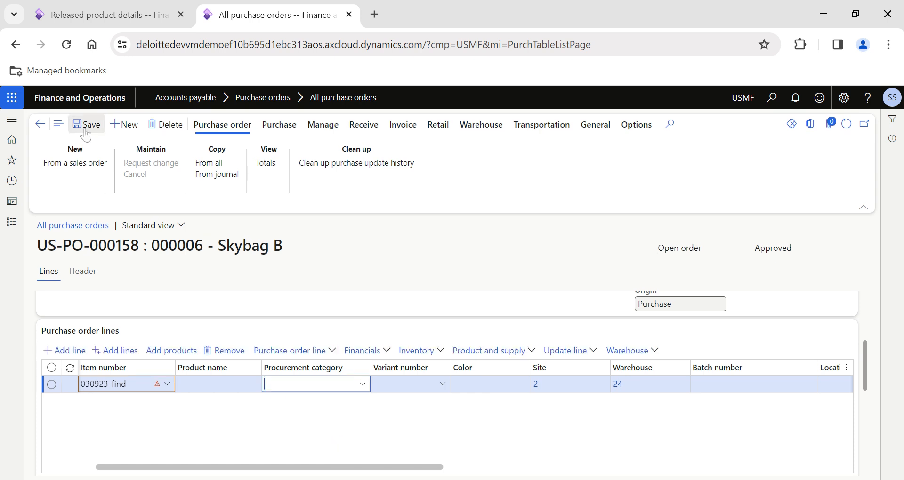
pyautogui.click(85, 127)
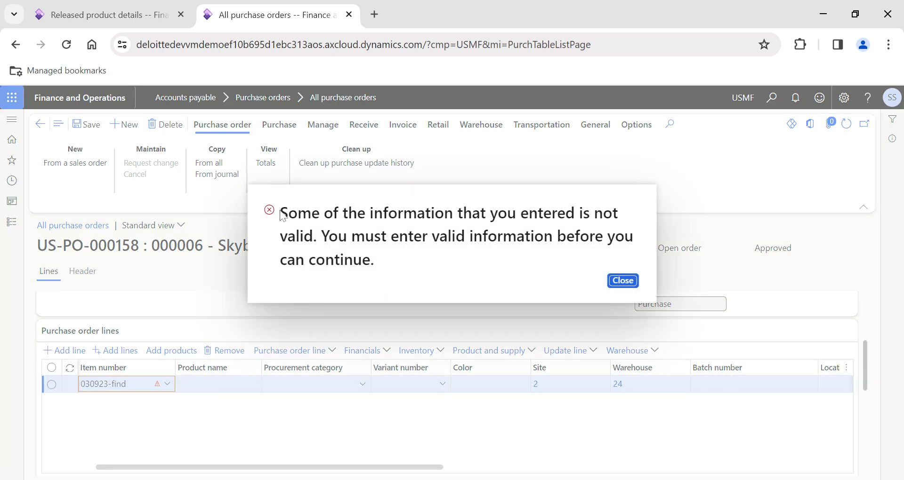
# Step: Select the invalid-information error text and dismiss the validation dialog
pyautogui.moveTo(281, 212); pyautogui.dragTo(565, 213)
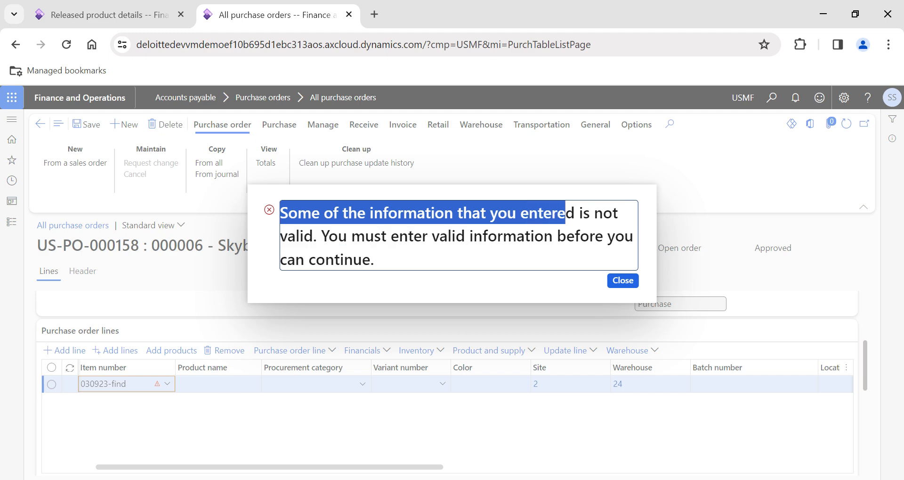
pyautogui.click(623, 280)
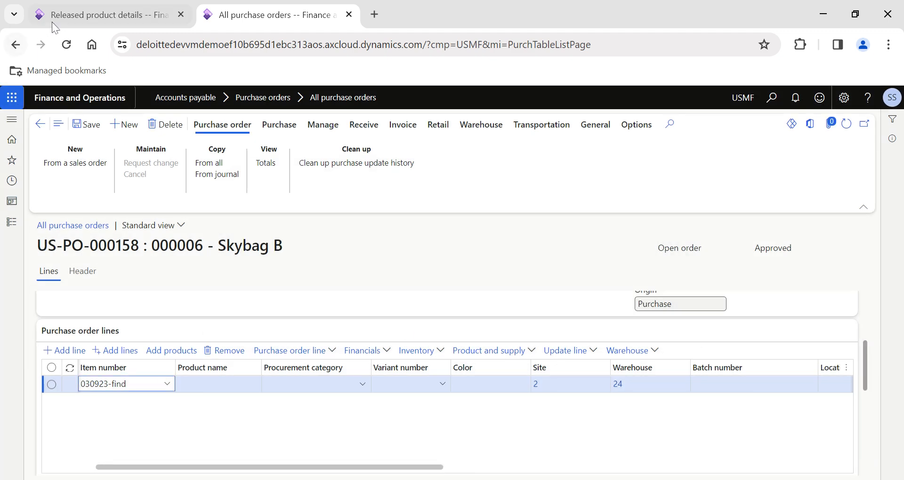
# Step: On the 030923-find product details, choose vendor 000006 as the Purchase vendor
pyautogui.click(103, 14)
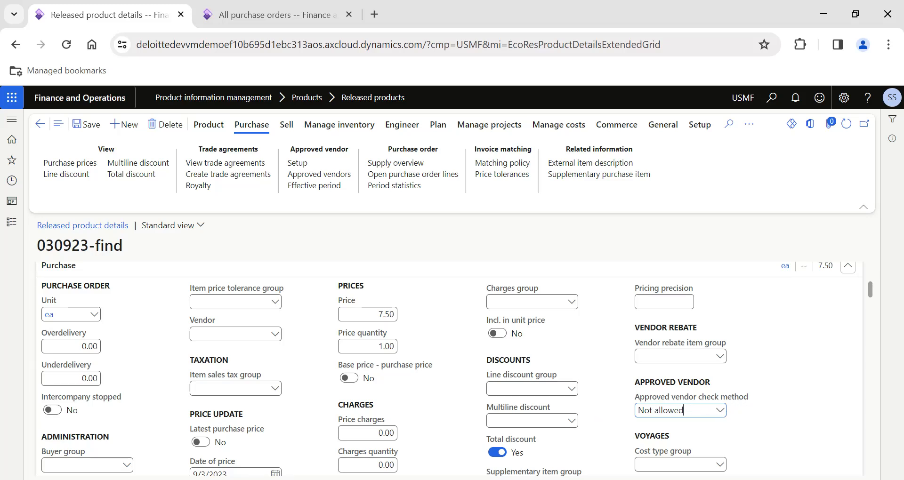
pyautogui.moveTo(602, 422)
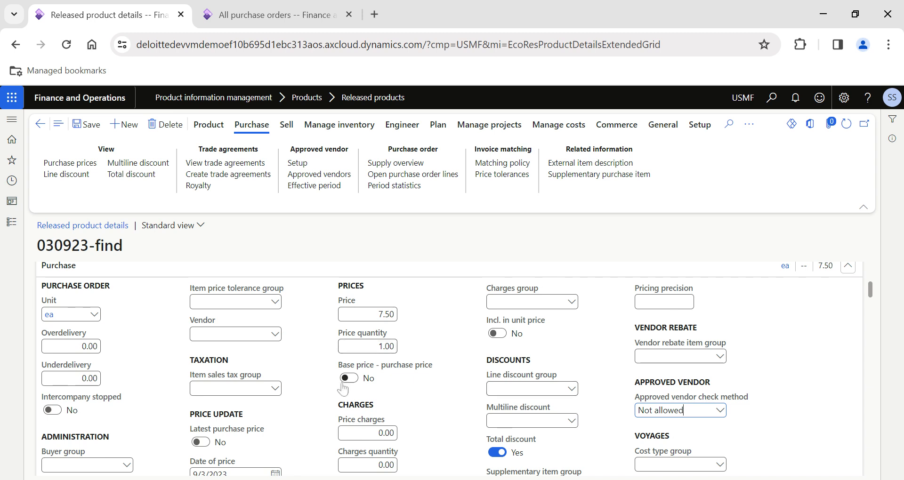
pyautogui.scroll(-3)
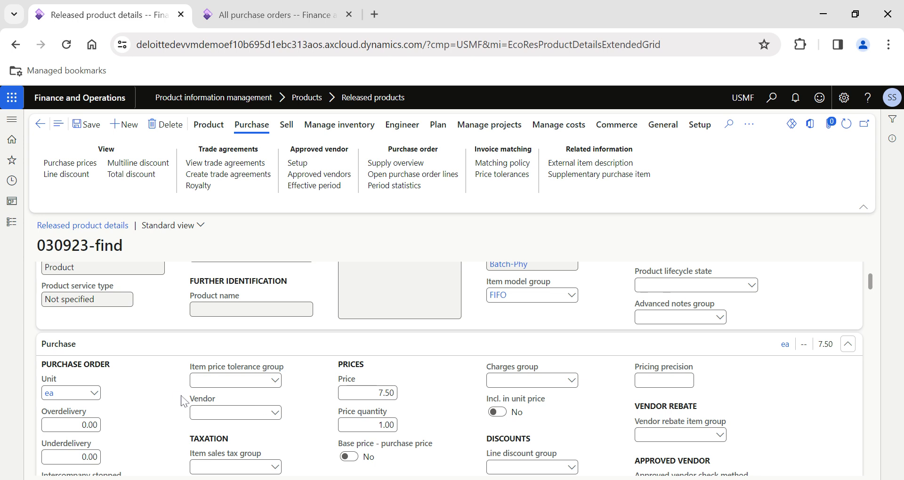
pyautogui.click(236, 413)
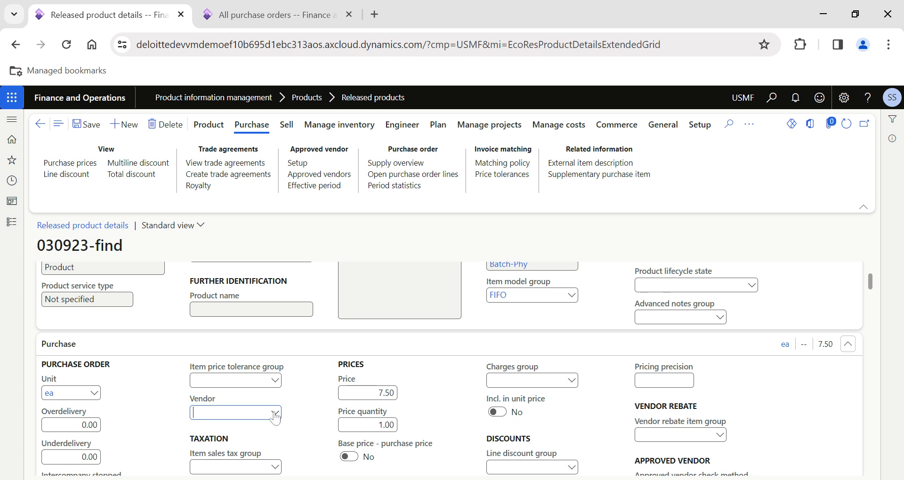
pyautogui.click(273, 413)
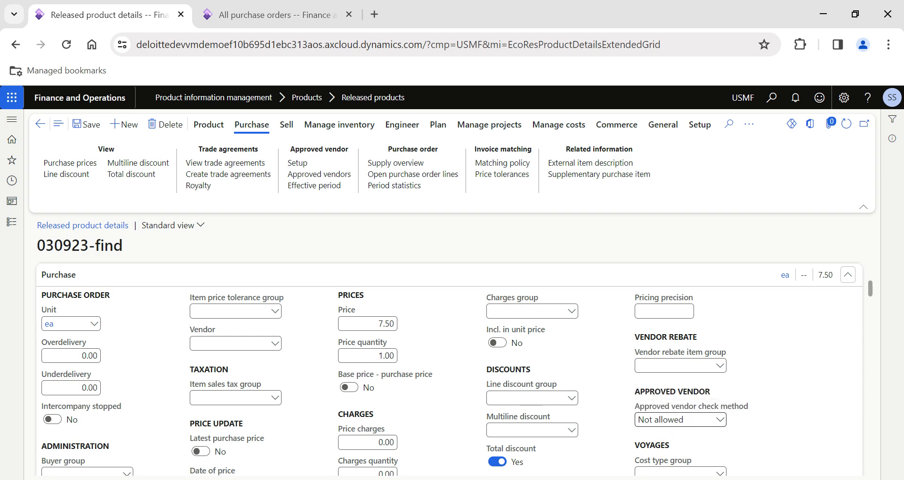
pyautogui.click(235, 343)
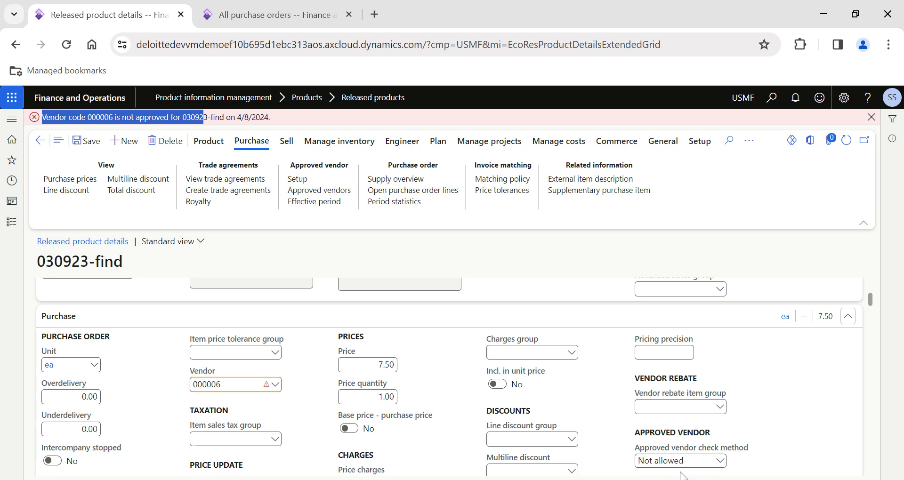
# Step: Dismiss the not-approved error, set the vendor to 000007 instead and save the product
pyautogui.click(274, 384)
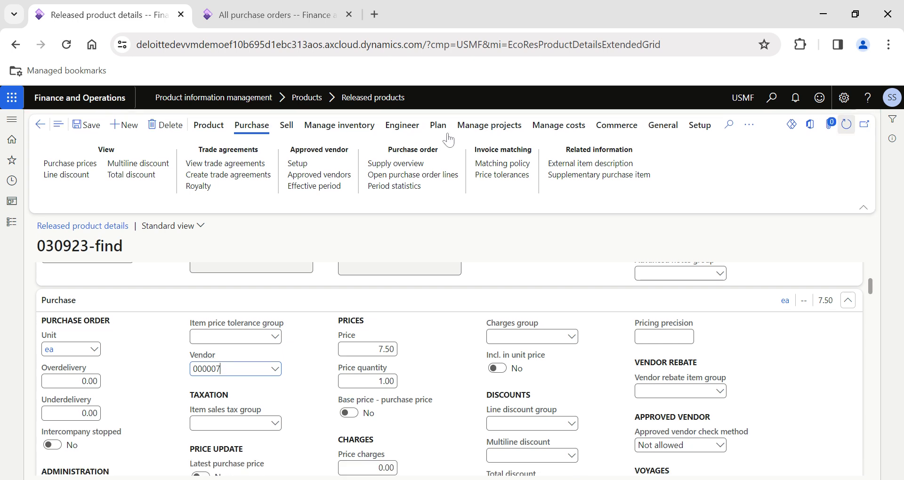
pyautogui.click(231, 368)
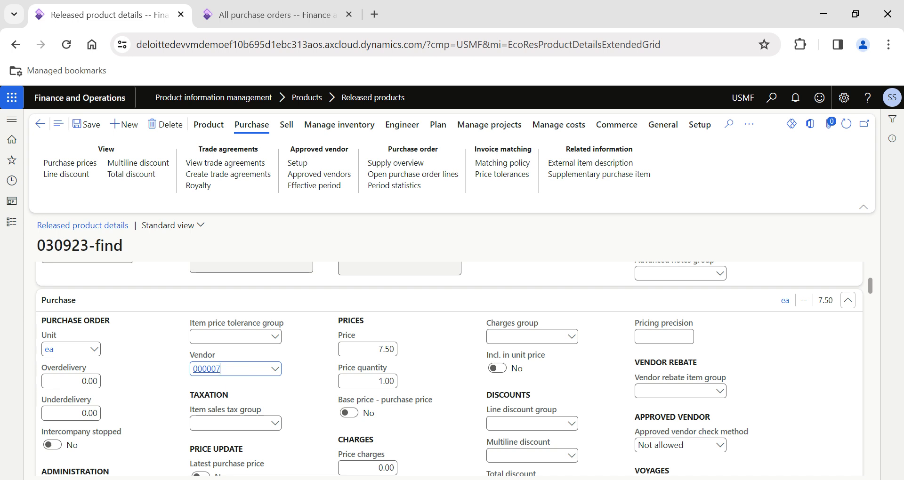
pyautogui.moveTo(644, 467)
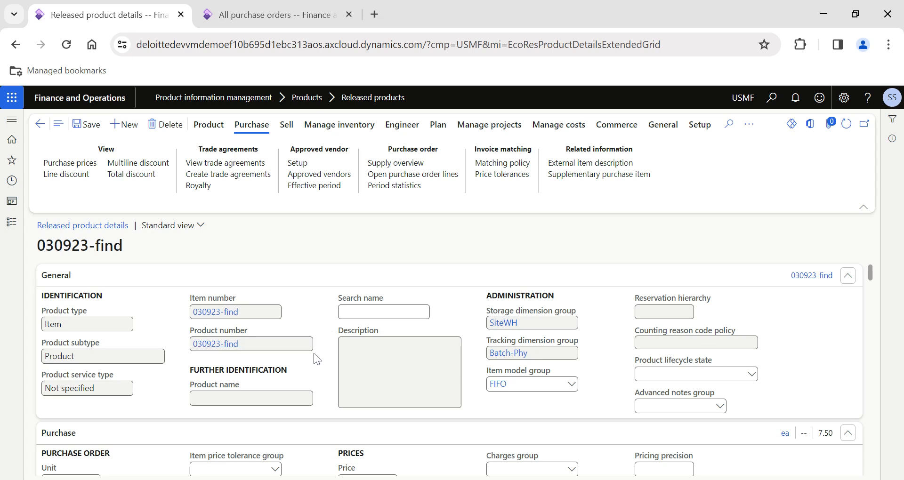
pyautogui.moveTo(97, 136)
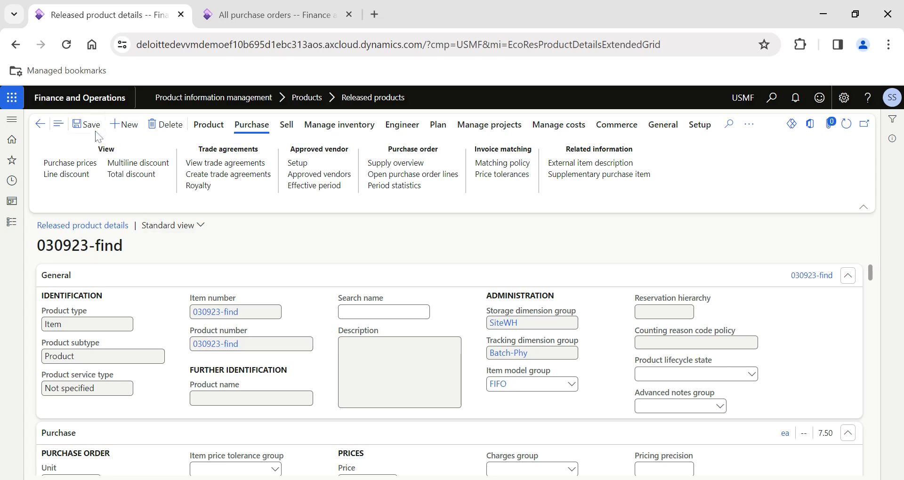
pyautogui.click(11, 119)
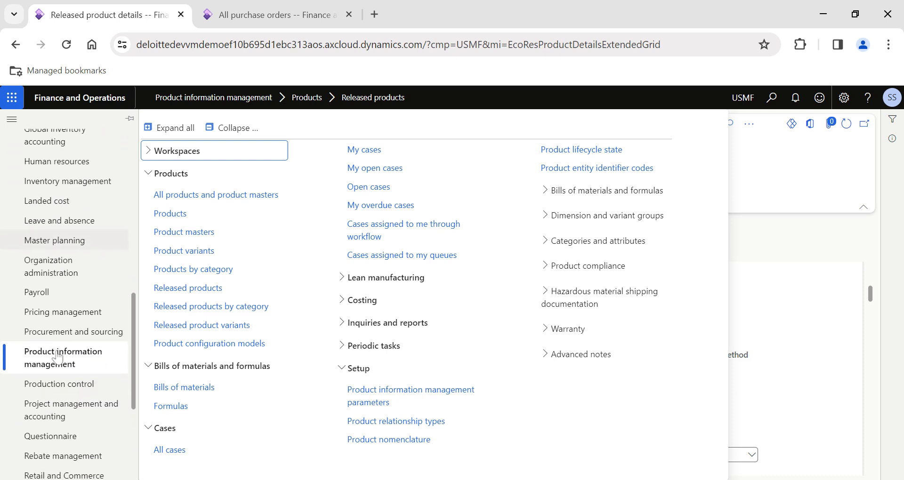
# Step: Show the Approved vendor list by item under Procurement and sourcing, with 030923-find approved for vendor 000007
pyautogui.click(55, 337)
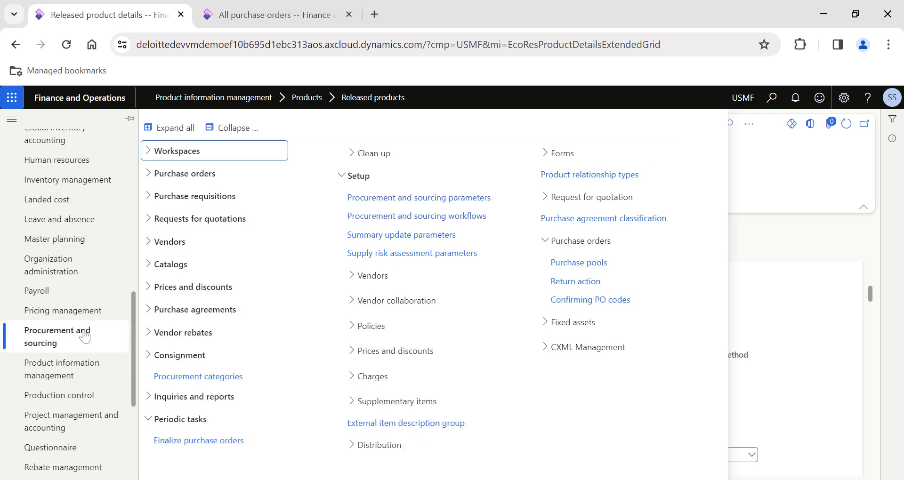
pyautogui.click(170, 241)
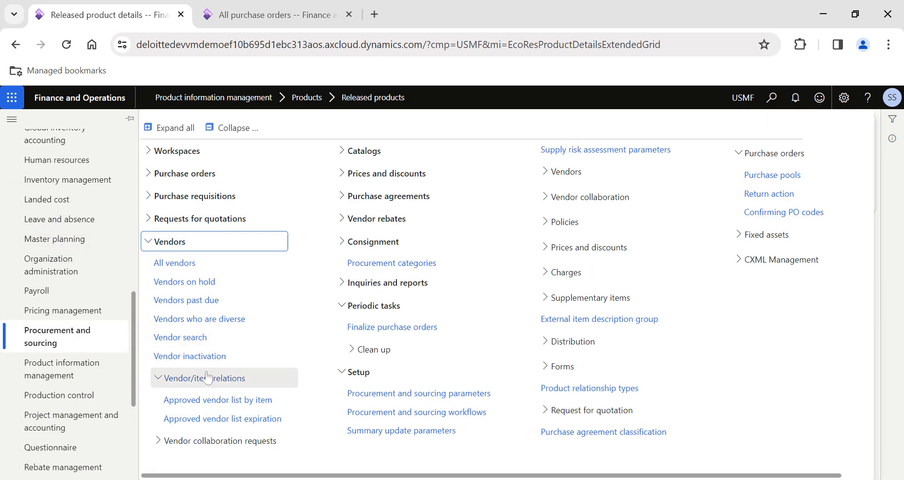
pyautogui.moveTo(231, 399)
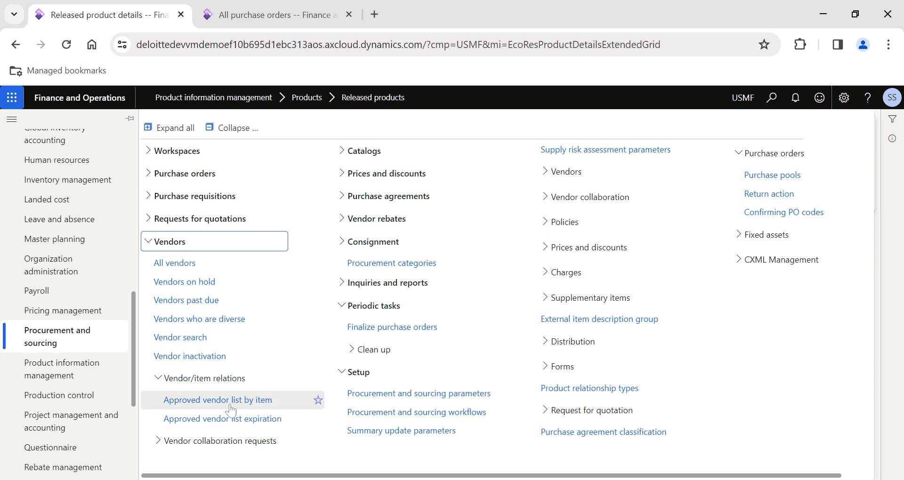
pyautogui.click(218, 399)
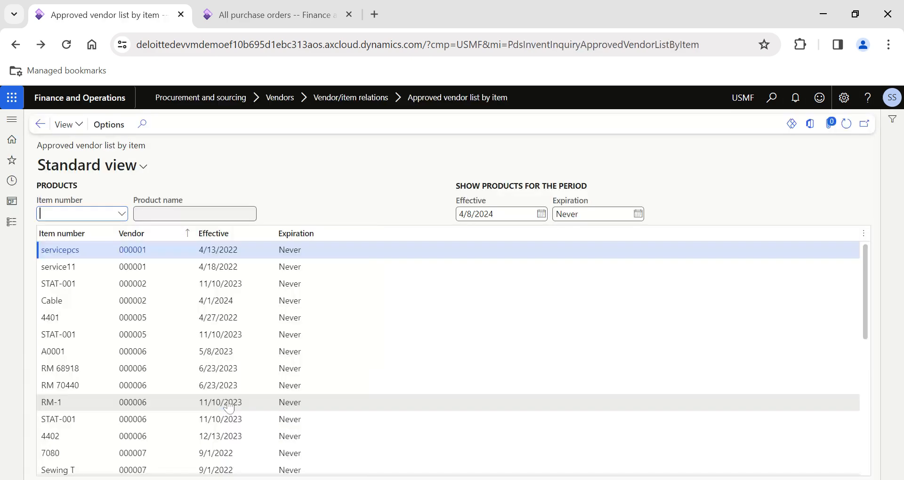
pyautogui.scroll(-3)
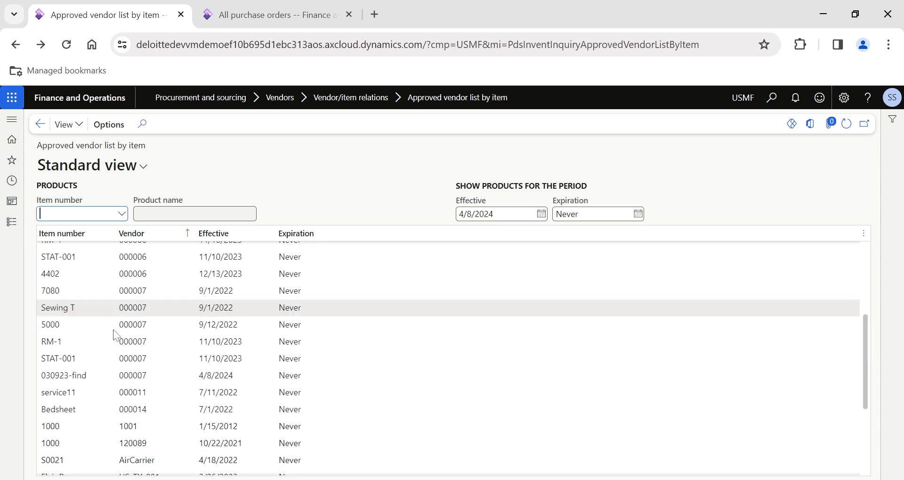
pyautogui.scroll(3)
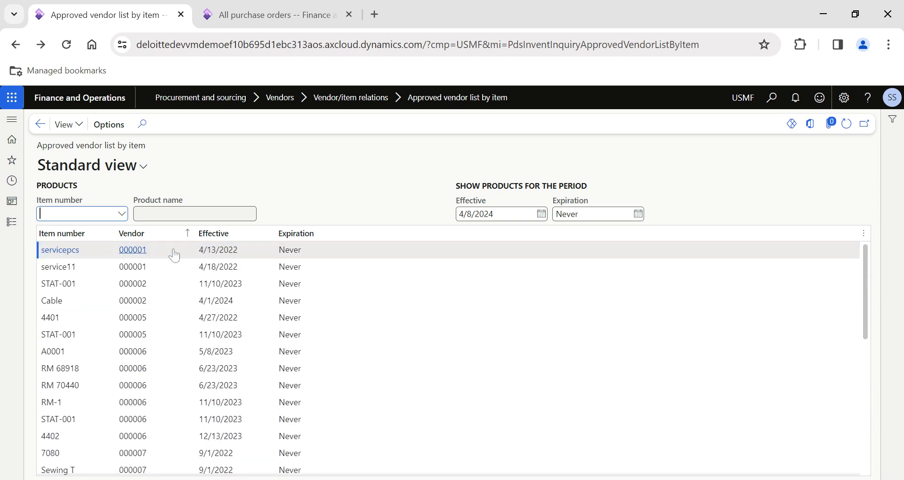
pyautogui.click(188, 233)
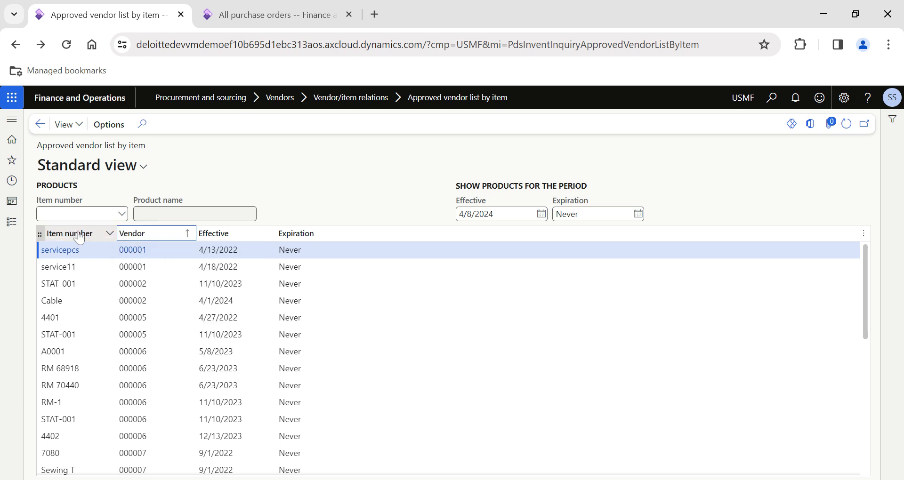
pyautogui.moveTo(171, 176)
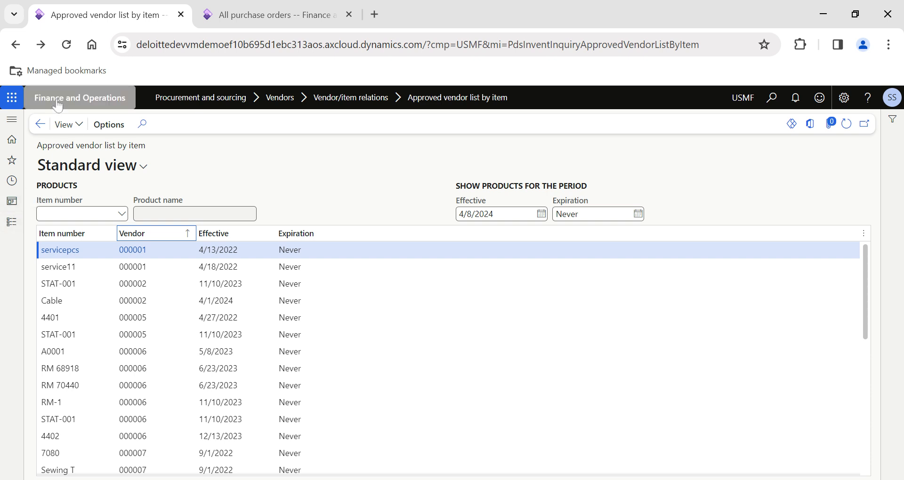
# Step: Go back to the Finance and Operations home dashboard
pyautogui.click(79, 97)
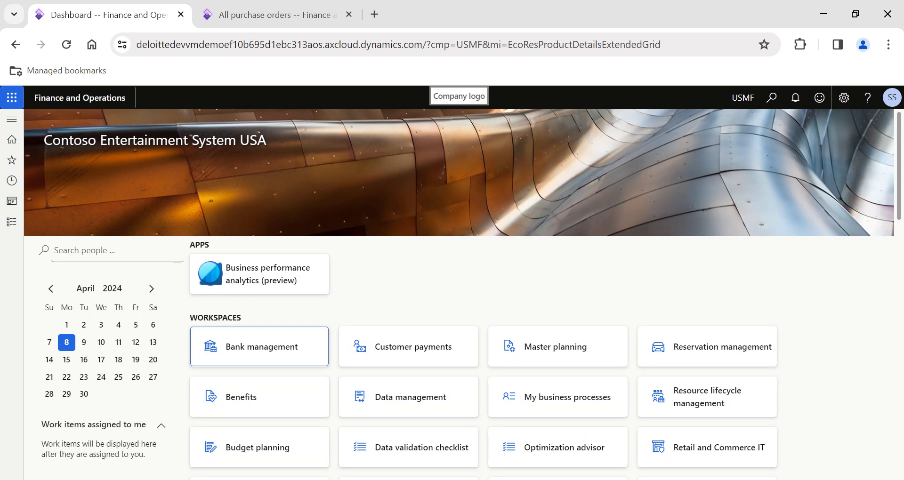
pyautogui.moveTo(62, 231)
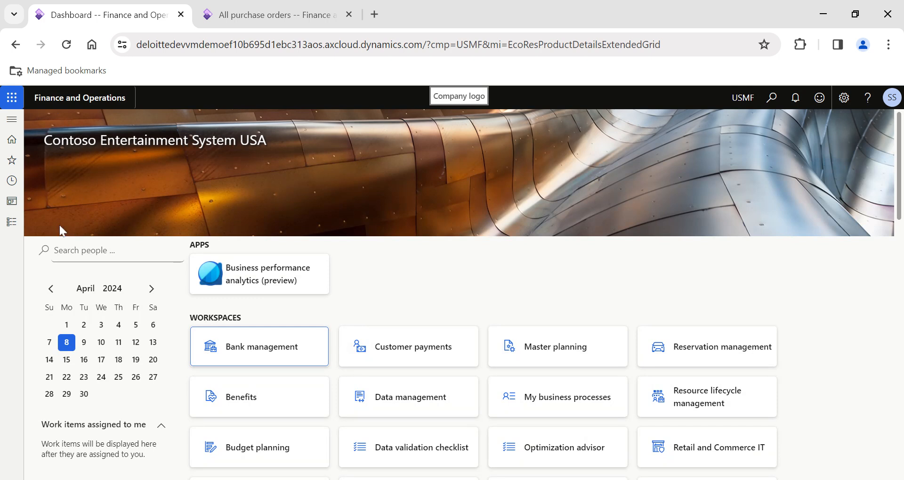